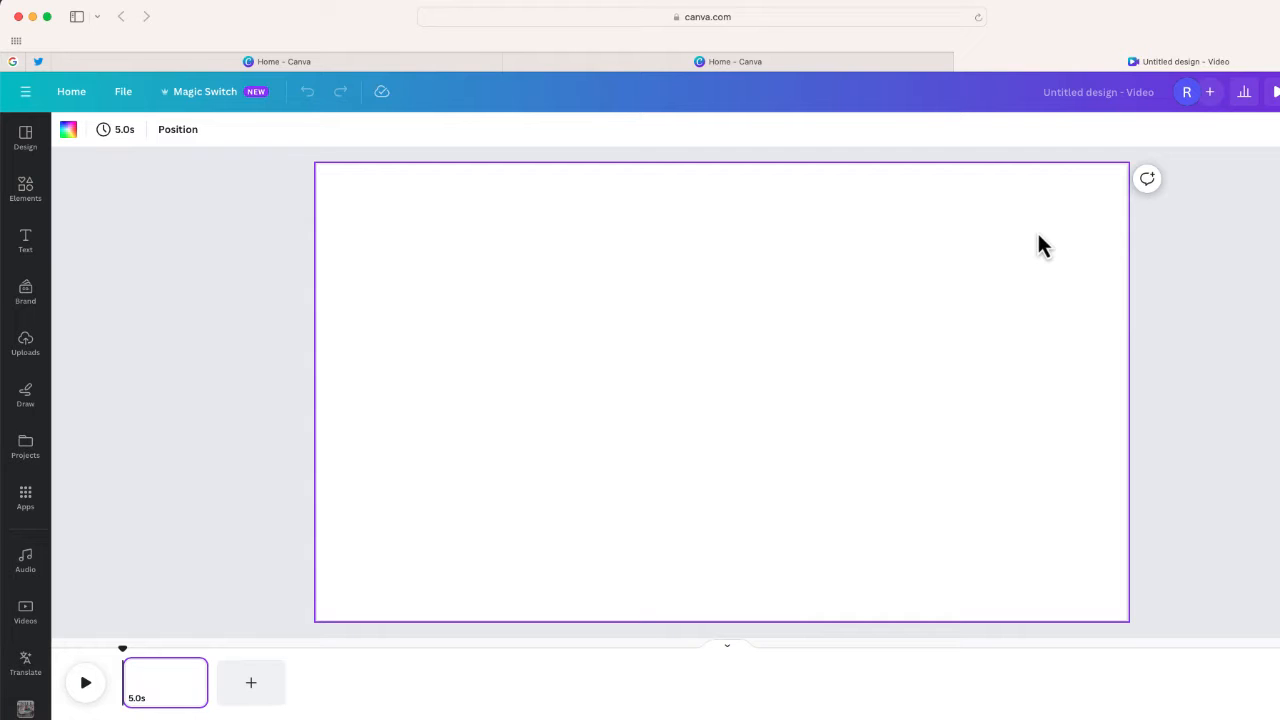
pyautogui.moveTo(391, 291)
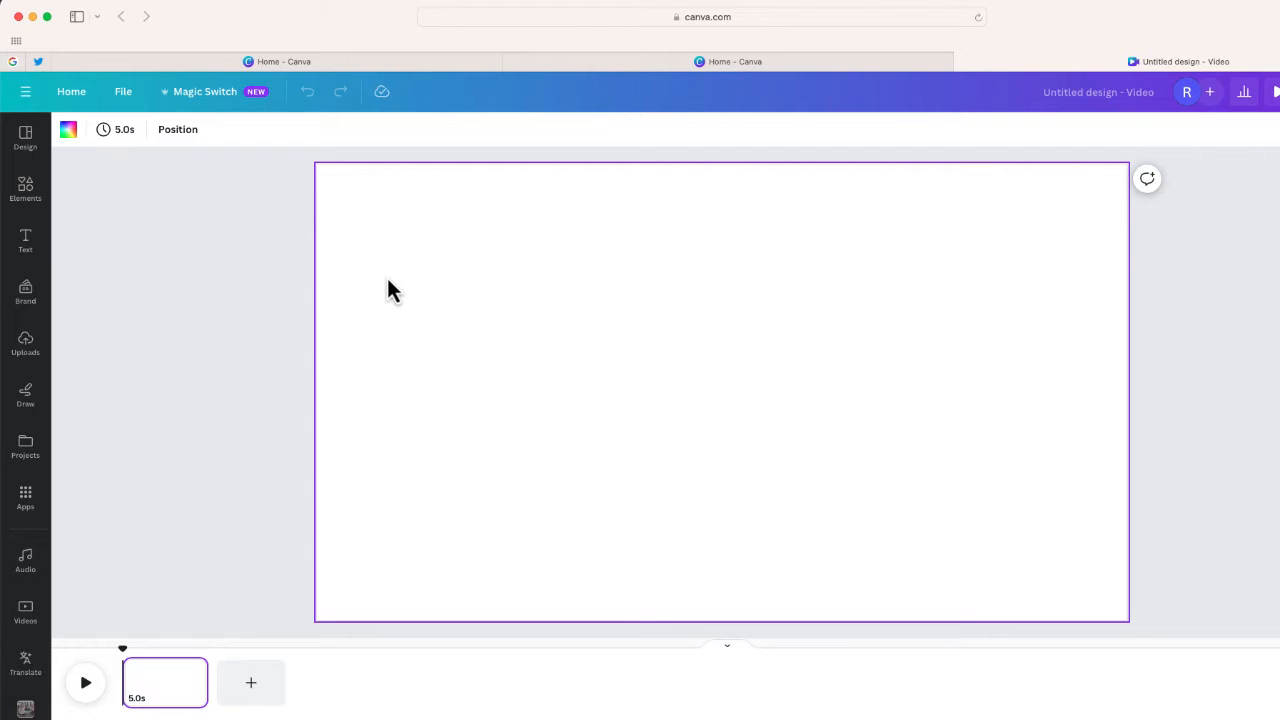
pyautogui.moveTo(25, 497)
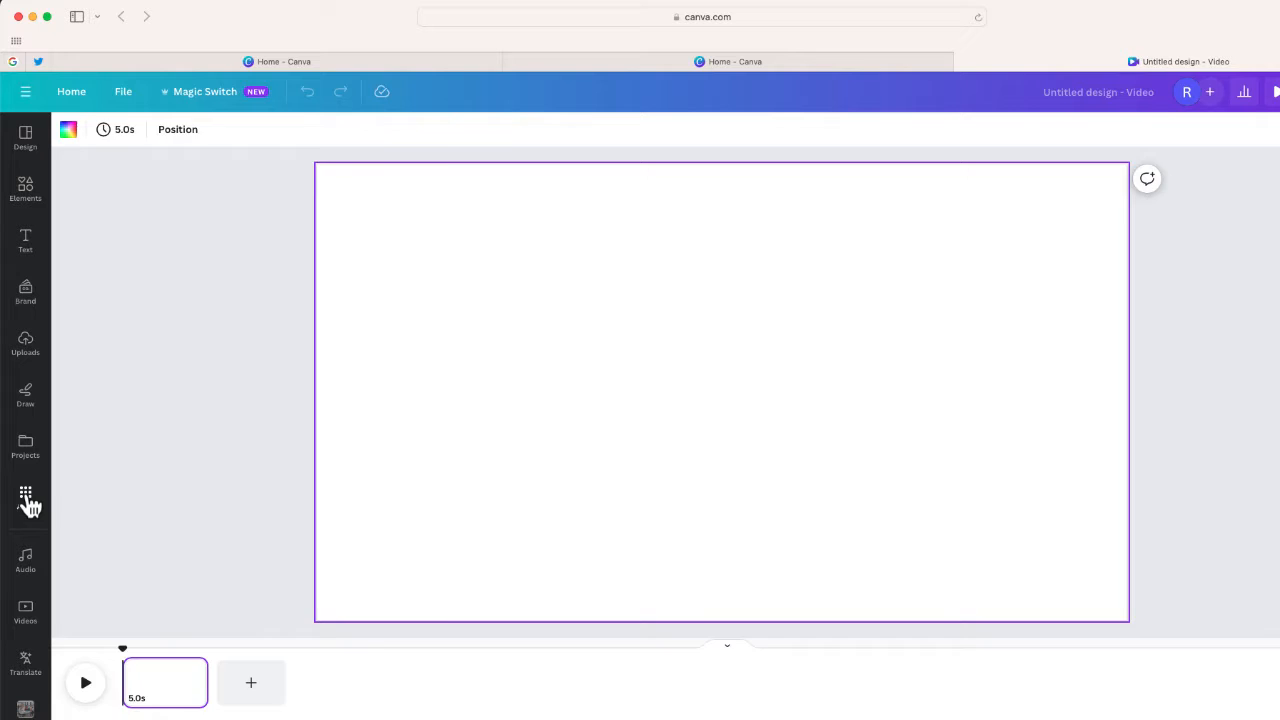
# Open the Apps sidebar and scroll down the apps list to find Magic Media
pyautogui.click(25, 497)
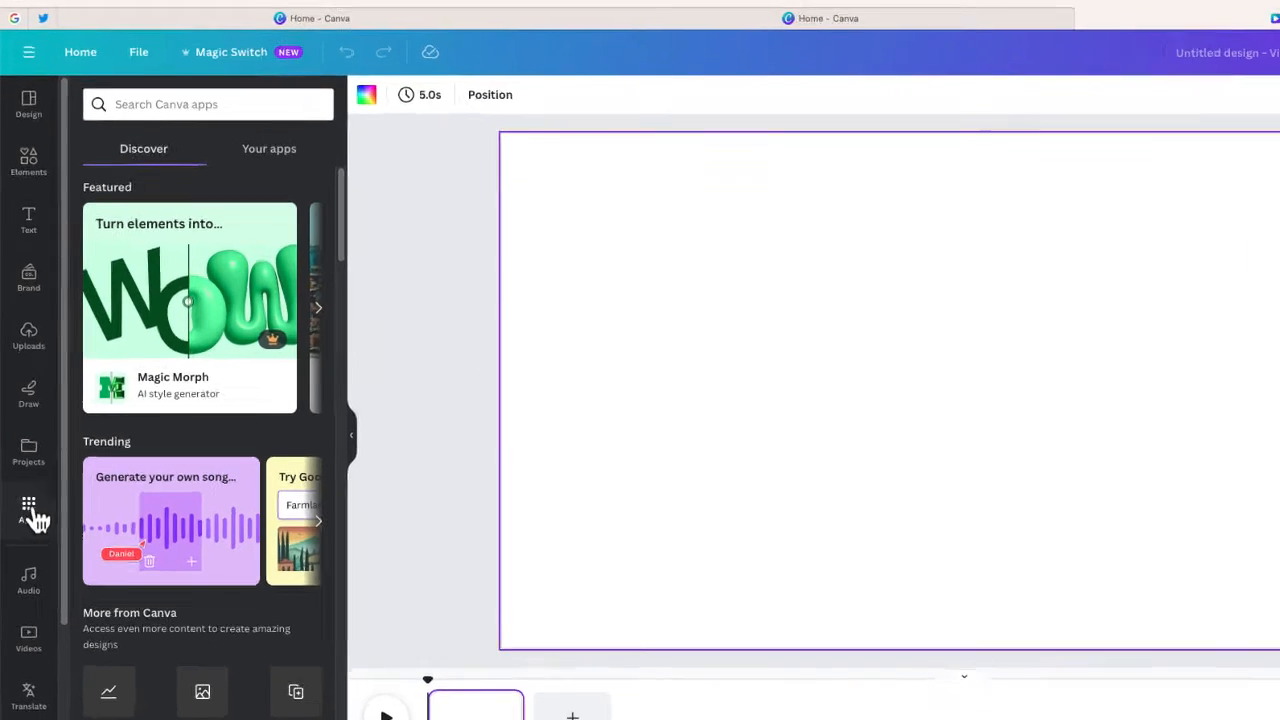
pyautogui.scroll(-3)
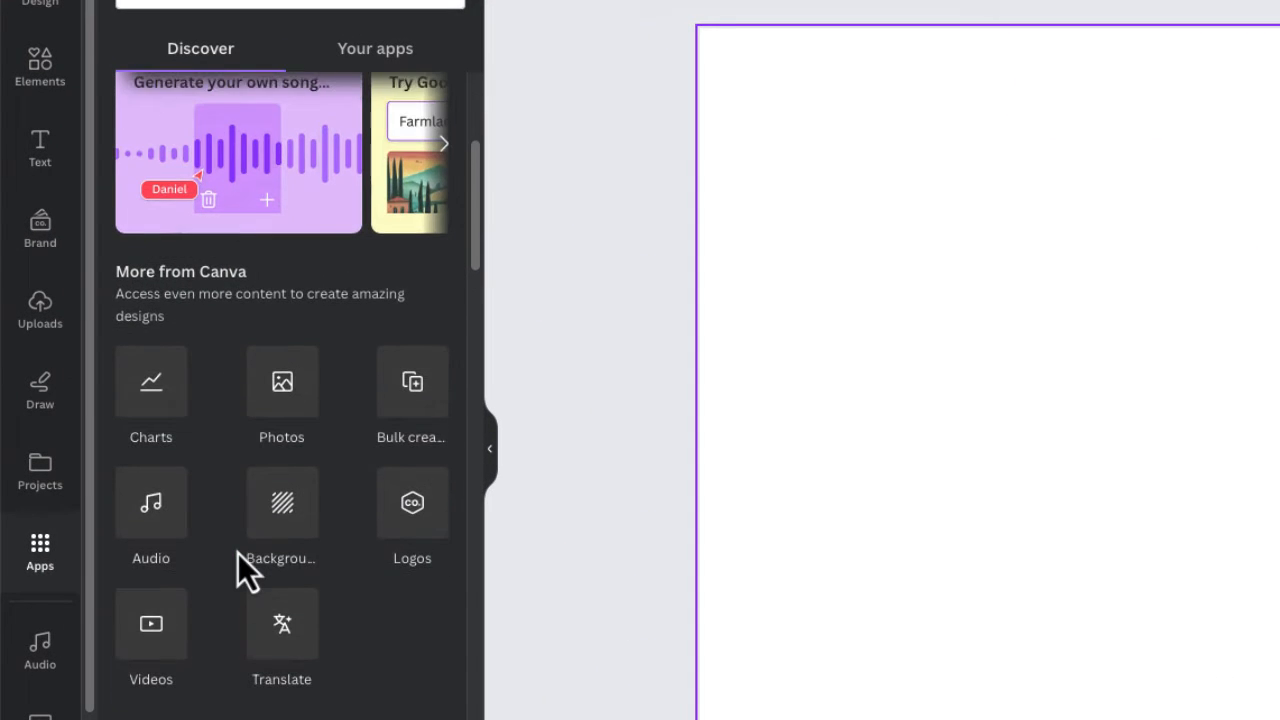
pyautogui.scroll(-3)
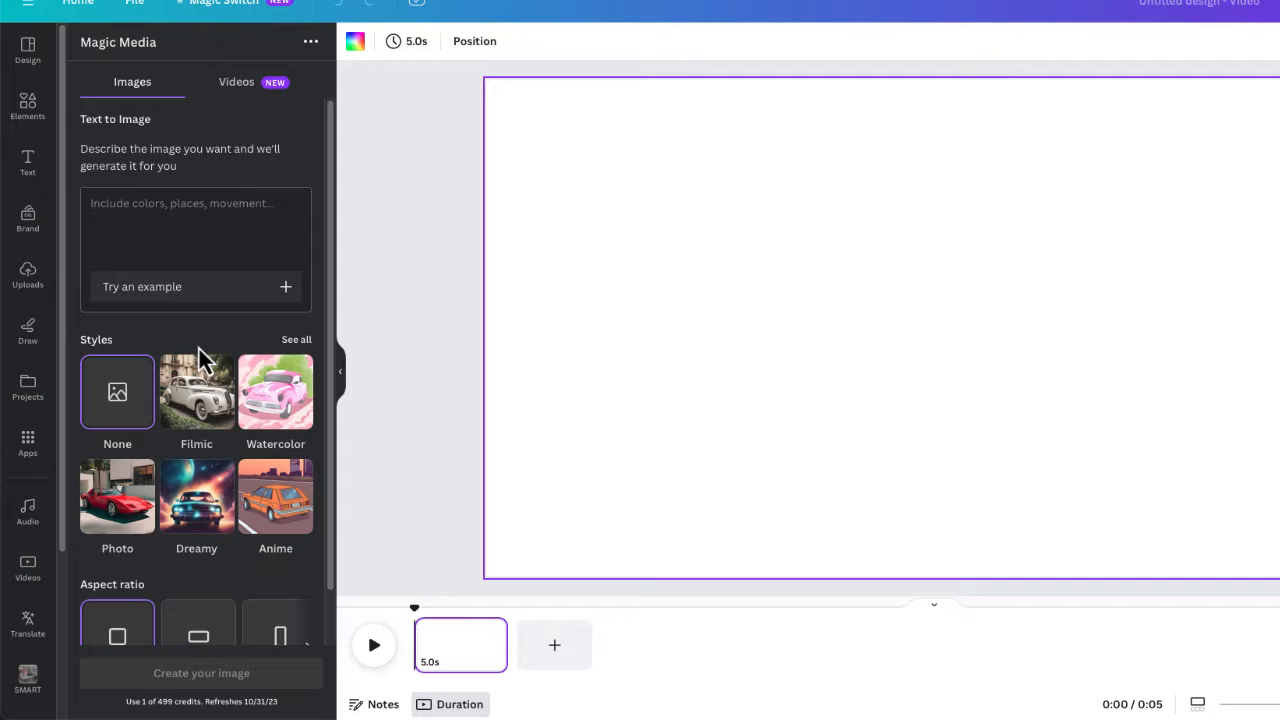
pyautogui.click(296, 339)
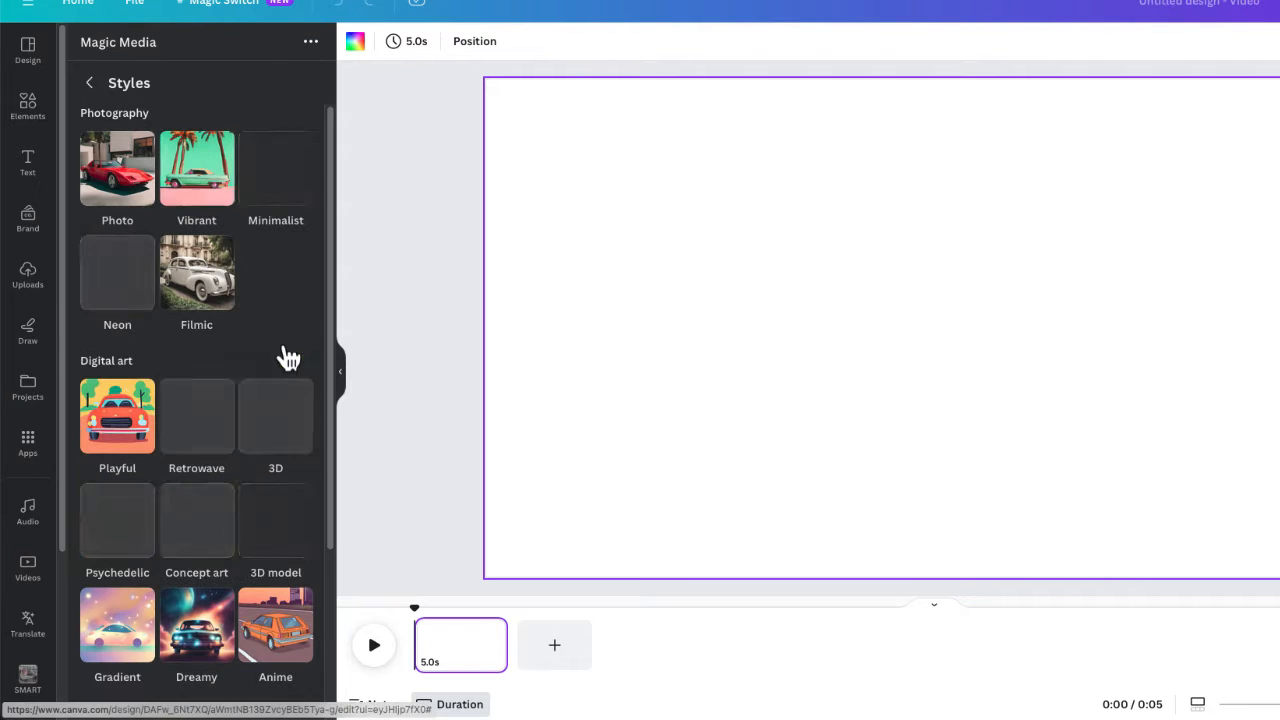
pyautogui.scroll(-3)
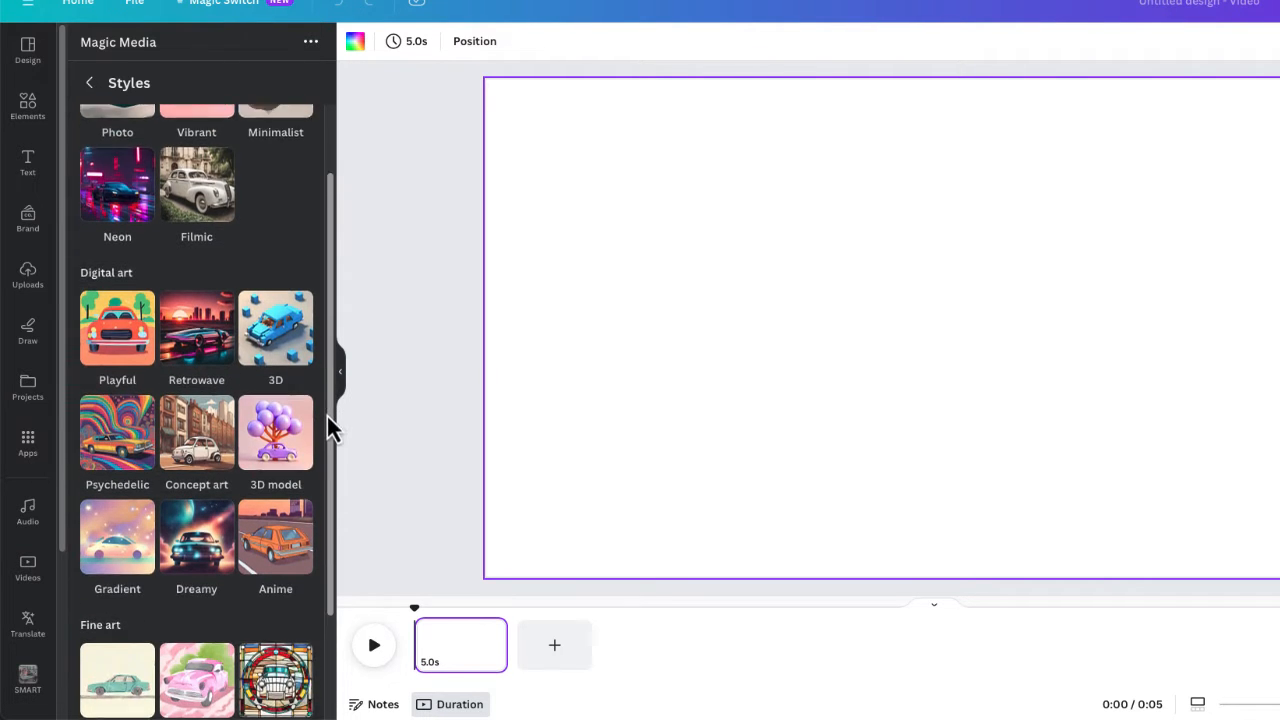
pyautogui.scroll(3)
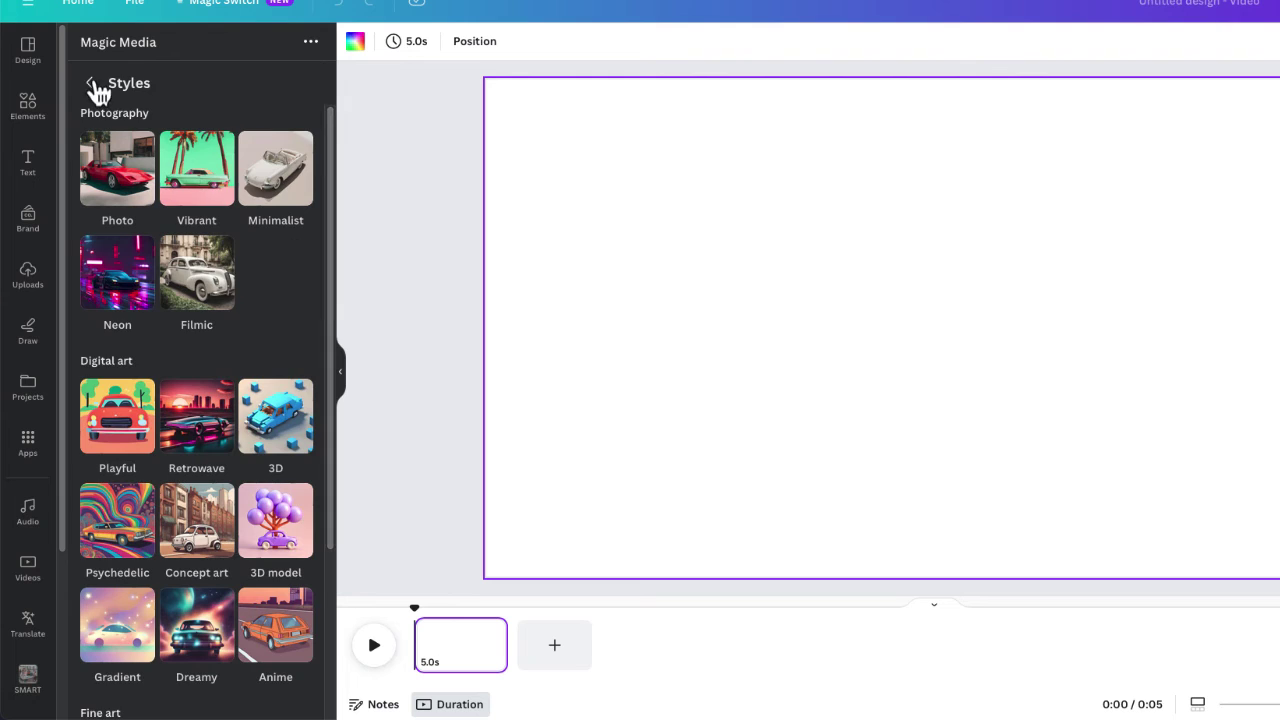
pyautogui.click(89, 83)
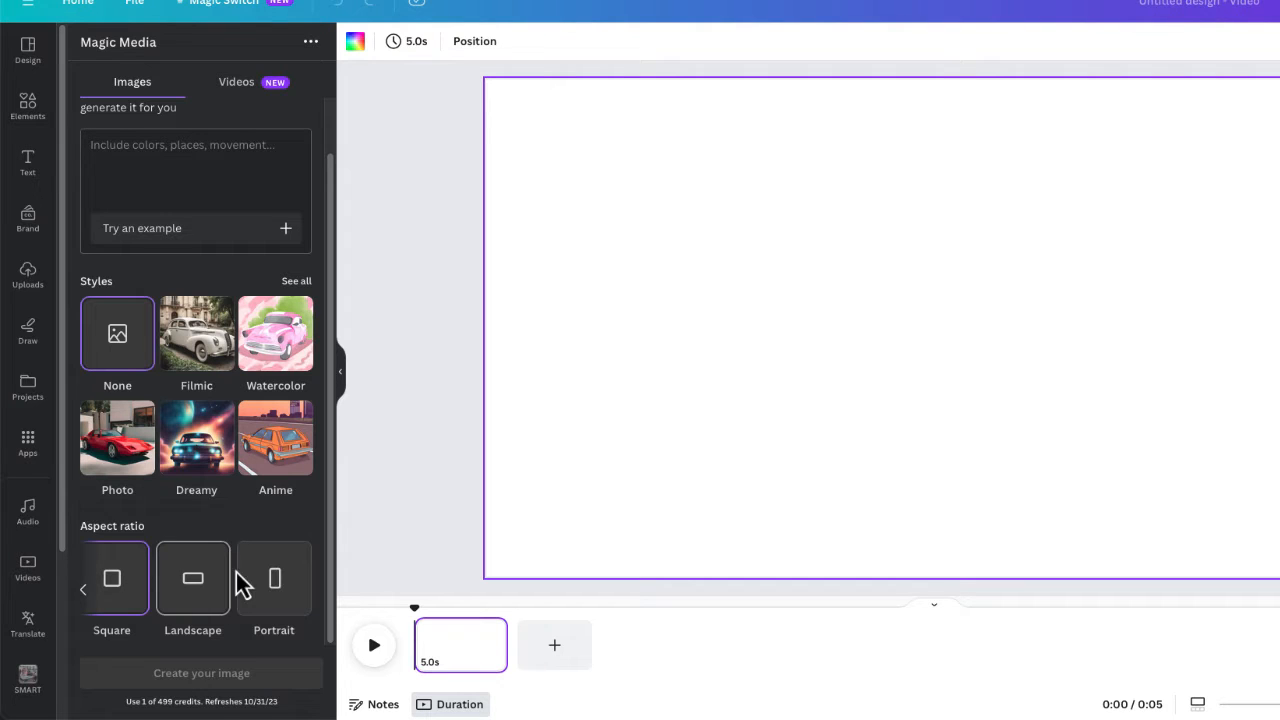
pyautogui.click(236, 82)
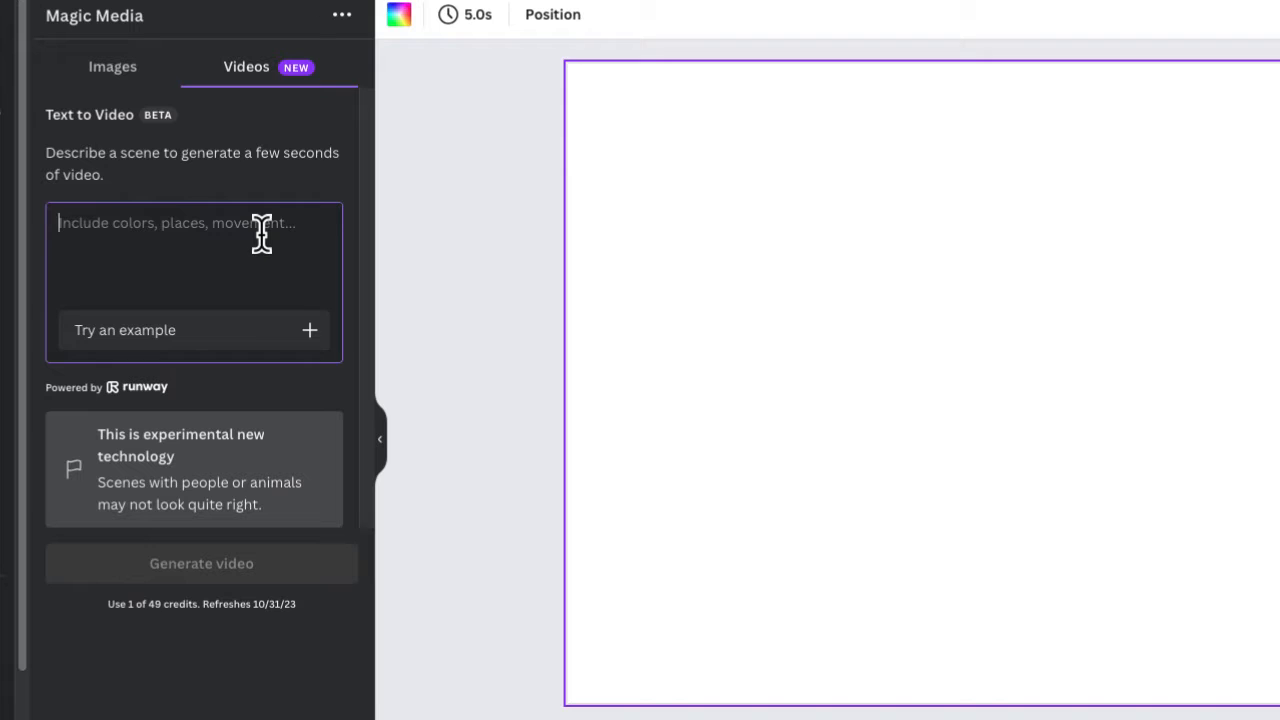
# Generate a video from 'A grizzly bear running through the streets of New York City'
pyautogui.write('A grizzly bear running through the streets of New York City')
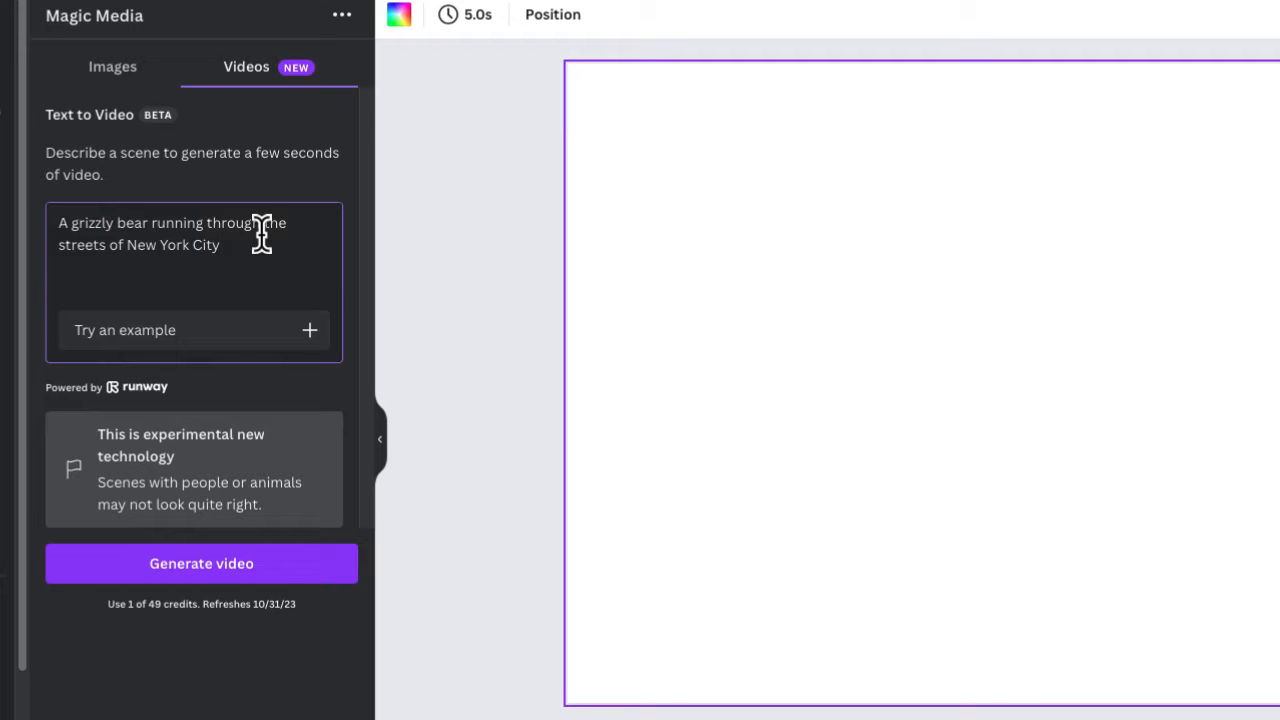
pyautogui.moveTo(201, 563)
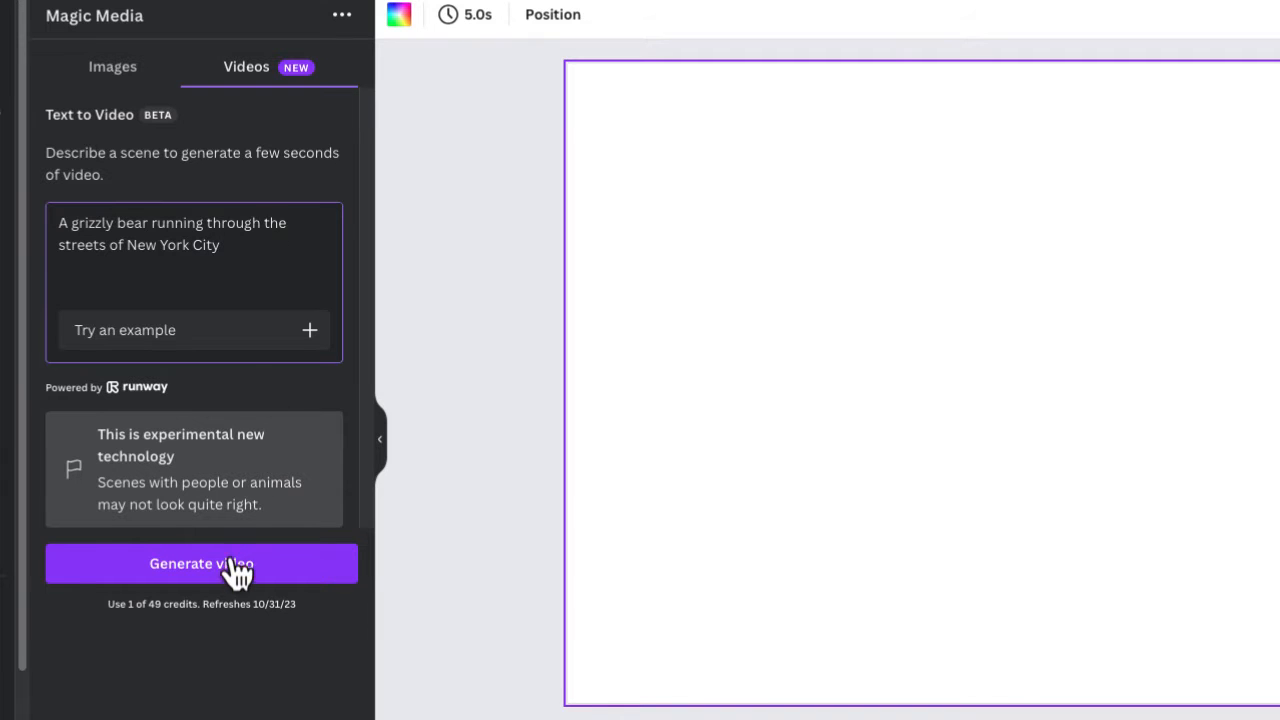
pyautogui.click(201, 563)
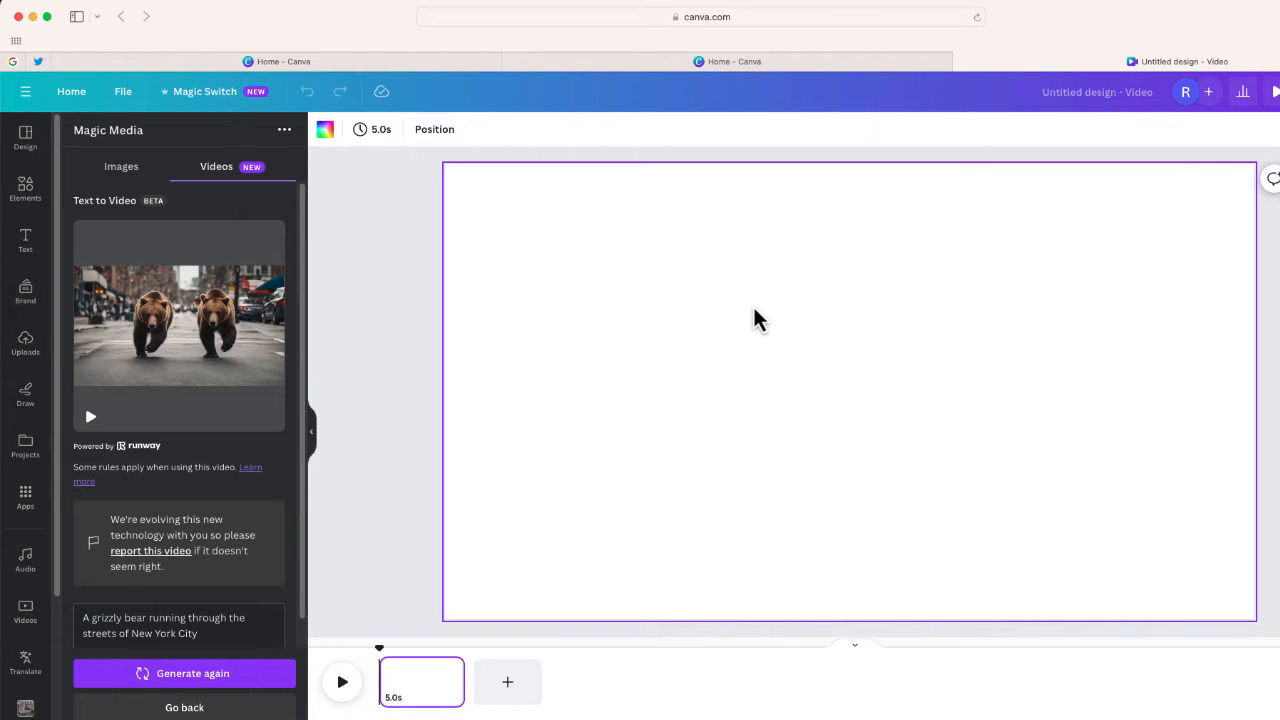
pyautogui.moveTo(640, 331)
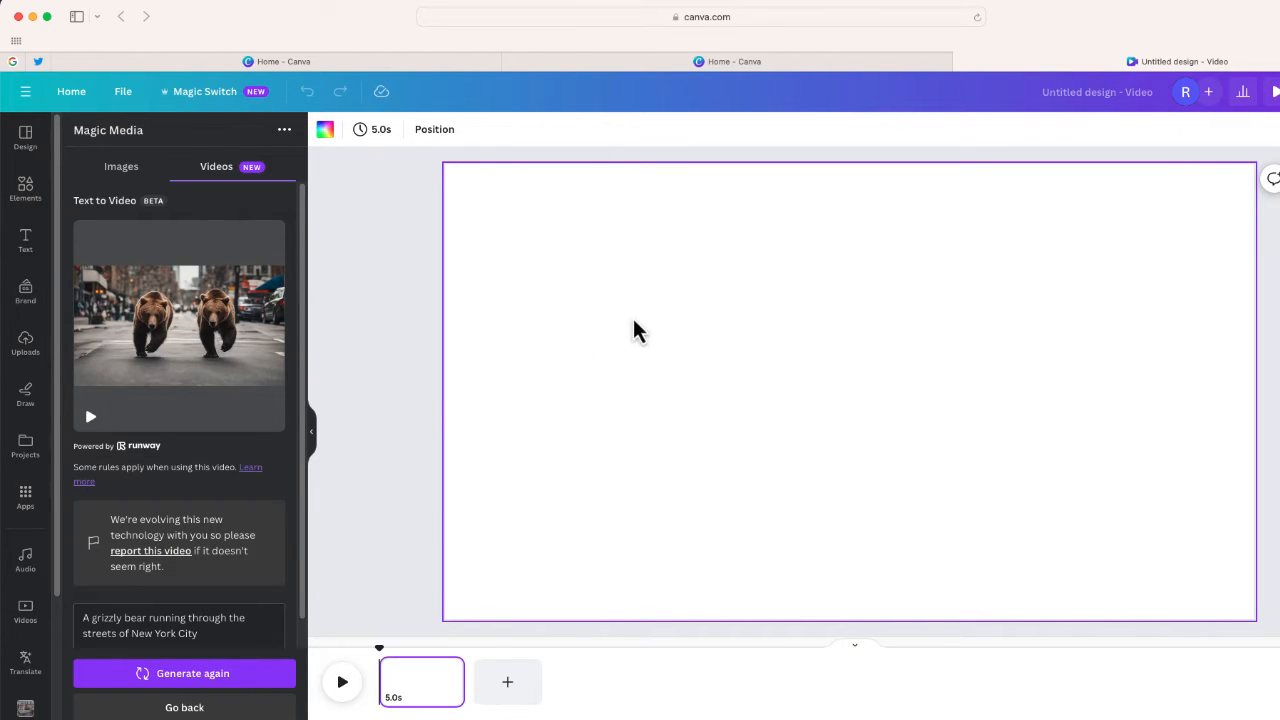
# Add the generated bear clip to the slide and enlarge it to cover the slide
pyautogui.click(90, 416)
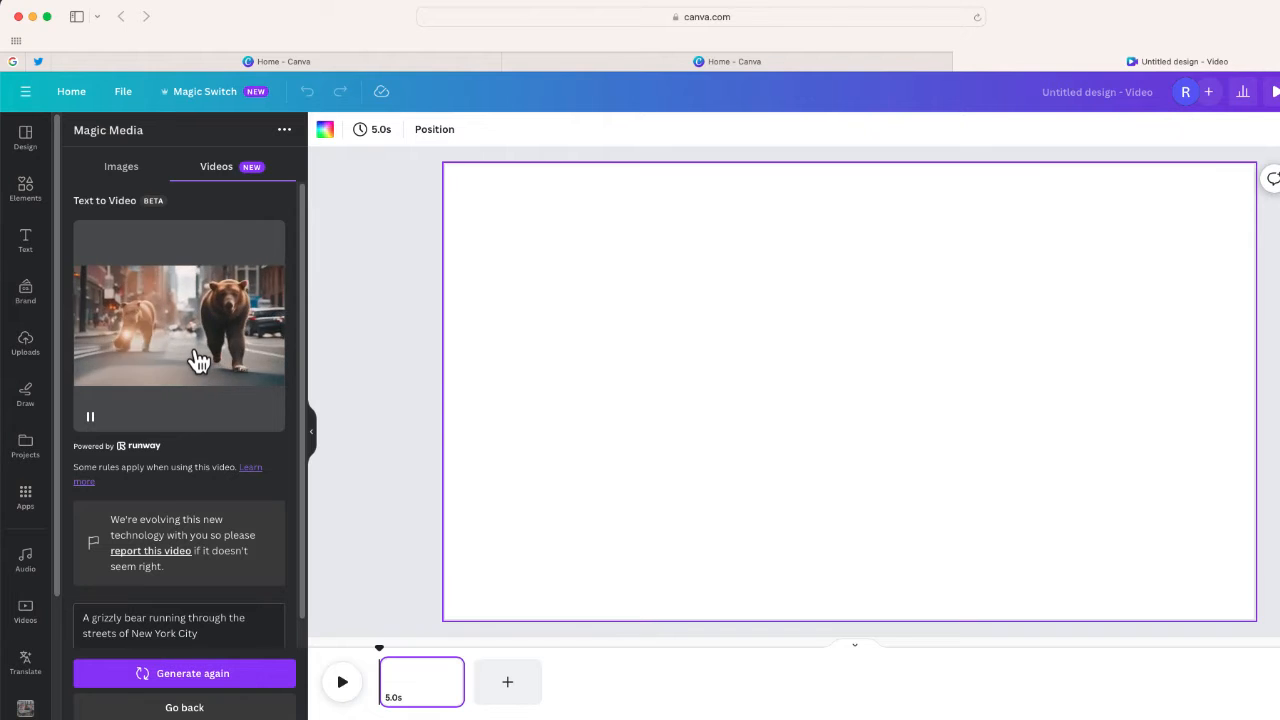
pyautogui.click(849, 391)
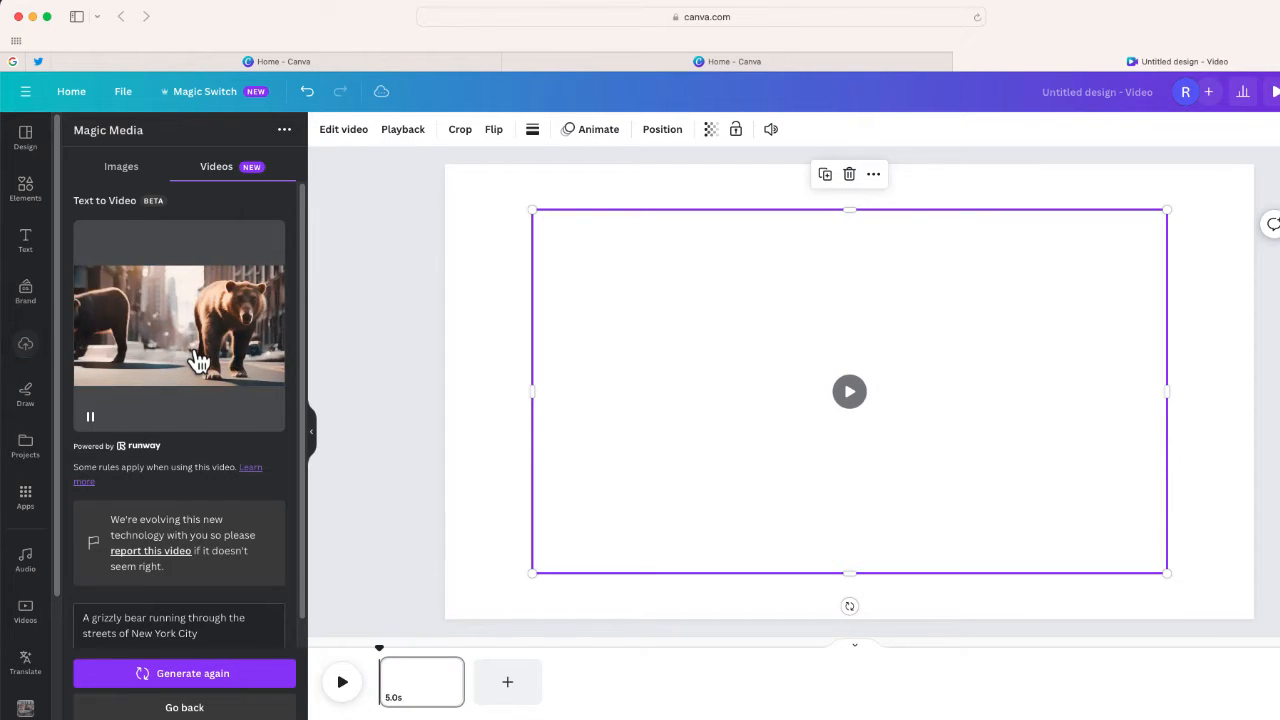
pyautogui.click(178, 325)
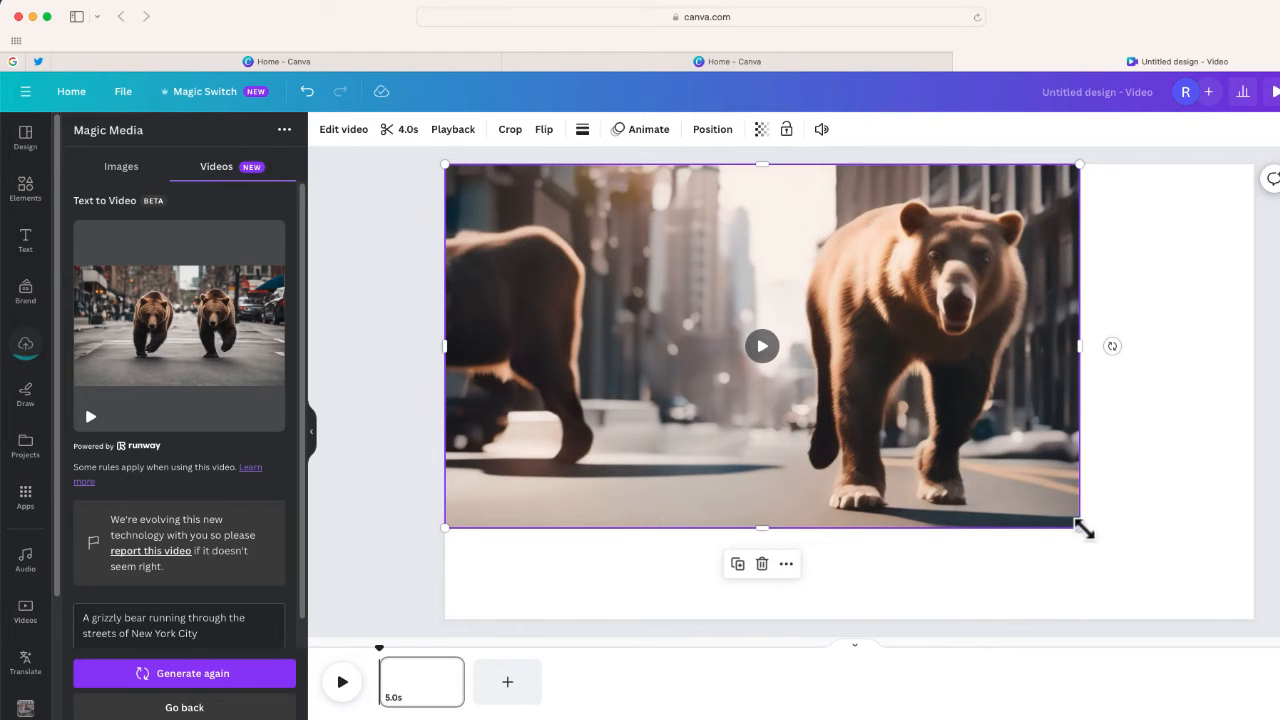
pyautogui.moveTo(1085, 530); pyautogui.dragTo(1258, 628)
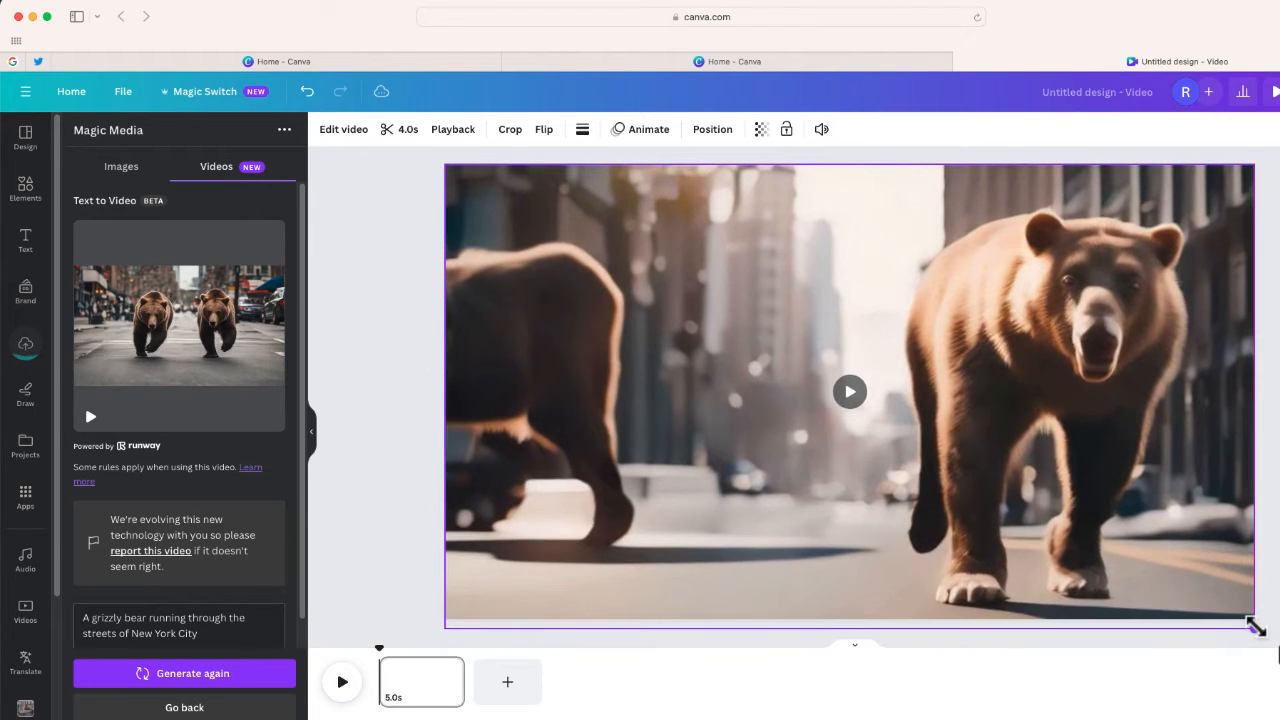
# Play the full-size bear clip on the canvas
pyautogui.click(849, 391)
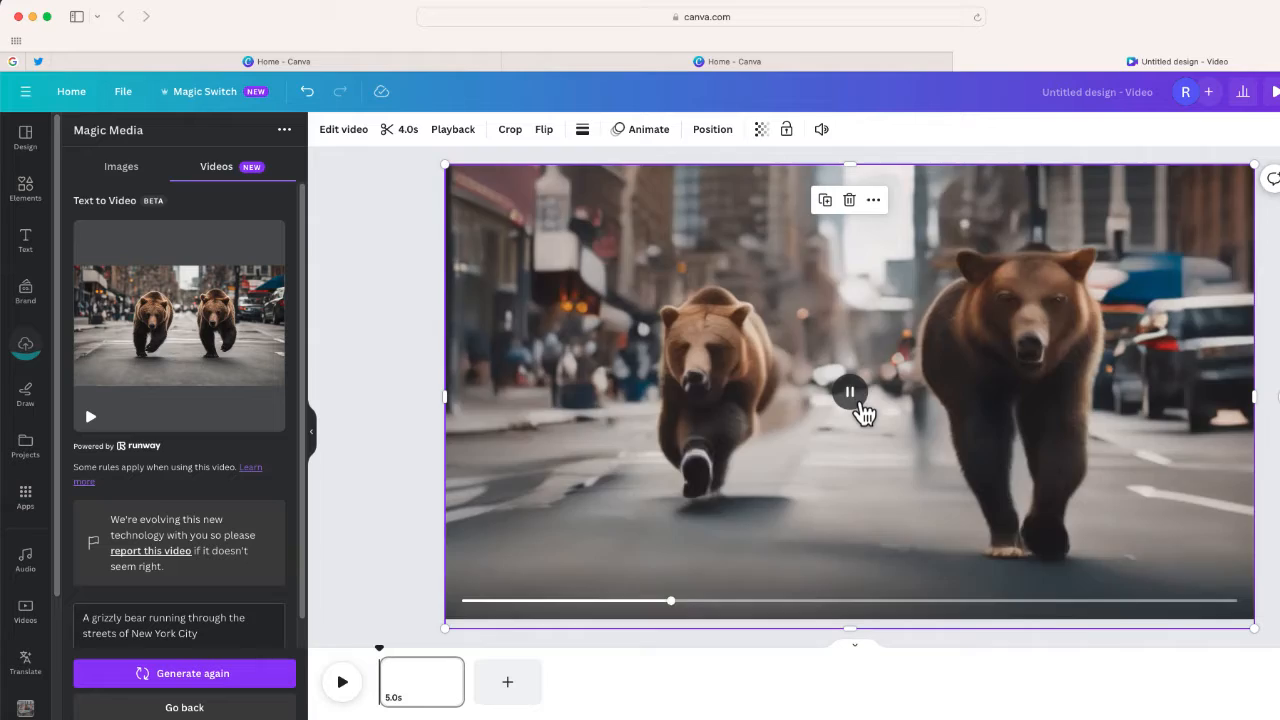
pyautogui.click(850, 392)
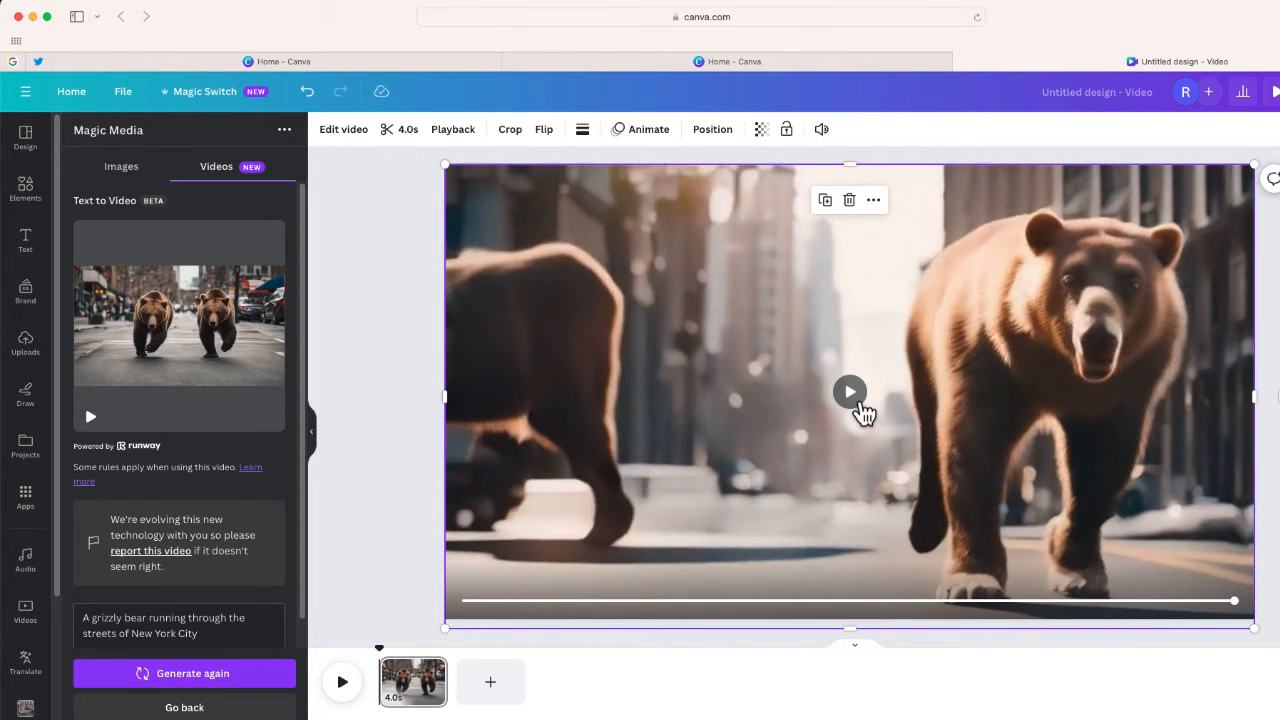
pyautogui.click(850, 392)
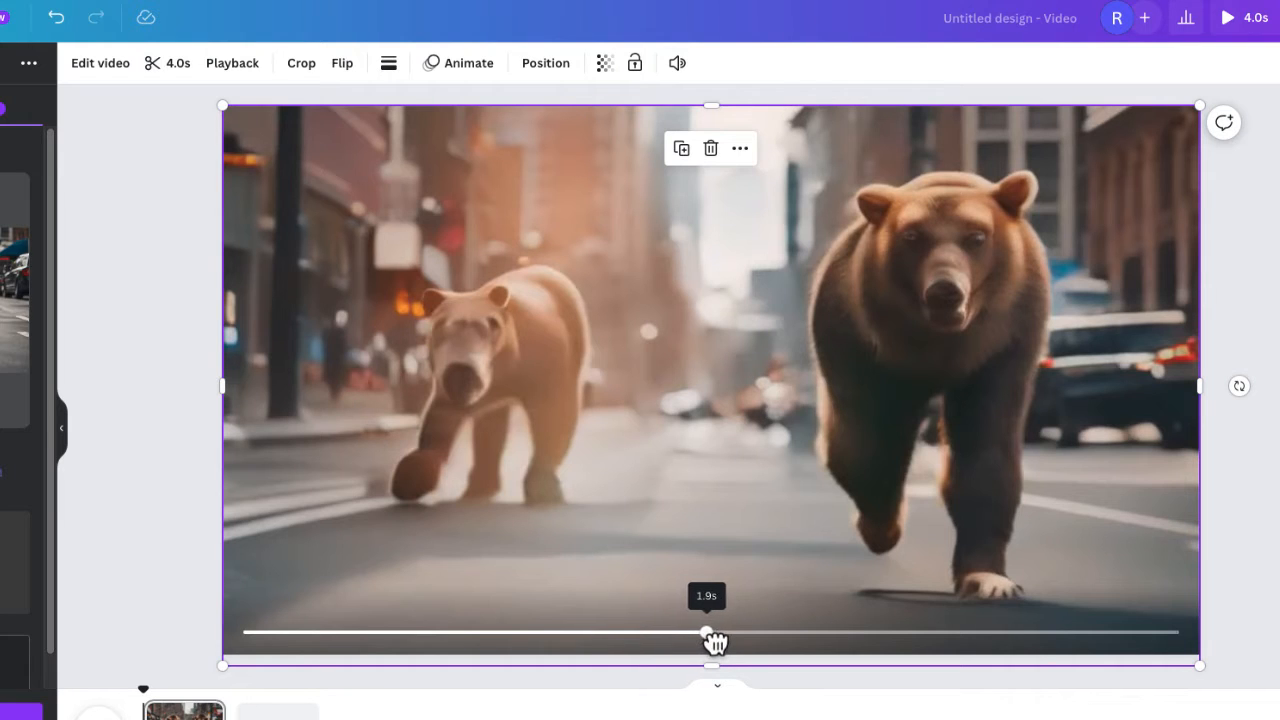
# Scrub the bear clip to about two seconds, then remove it from the slide
pyautogui.moveTo(707, 632); pyautogui.dragTo(712, 632)
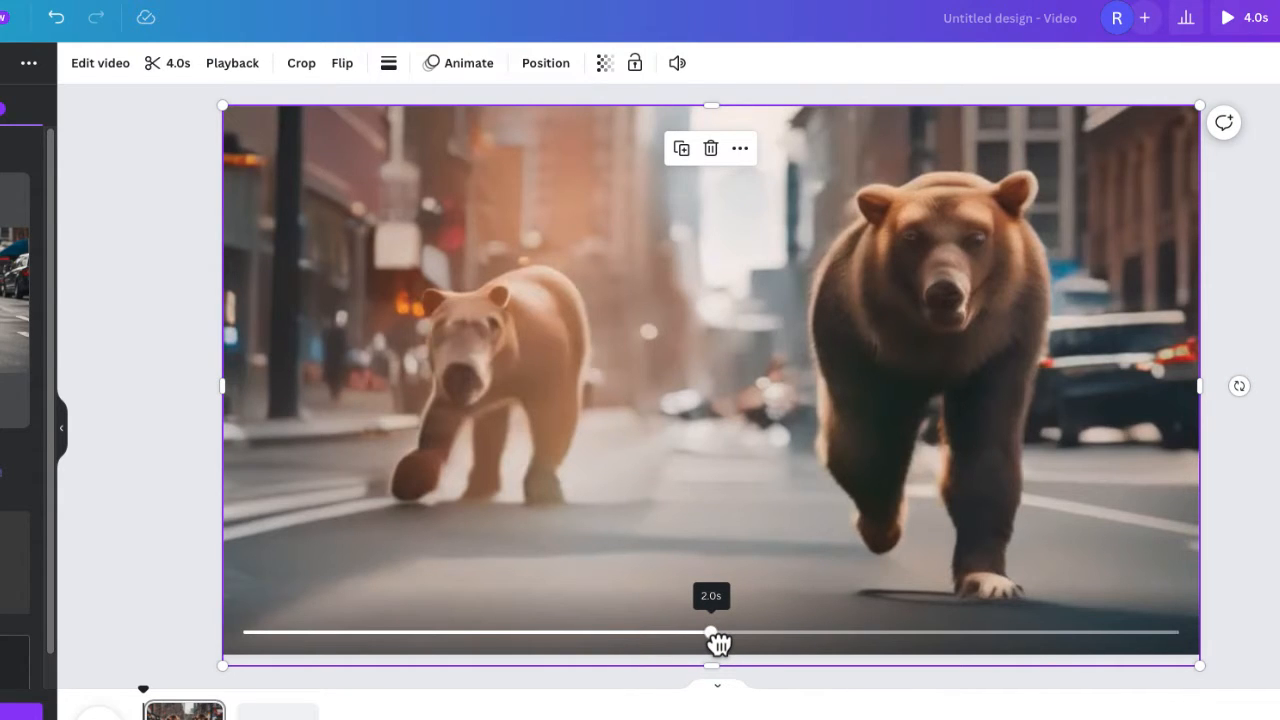
pyautogui.moveTo(710, 632); pyautogui.dragTo(582, 632)
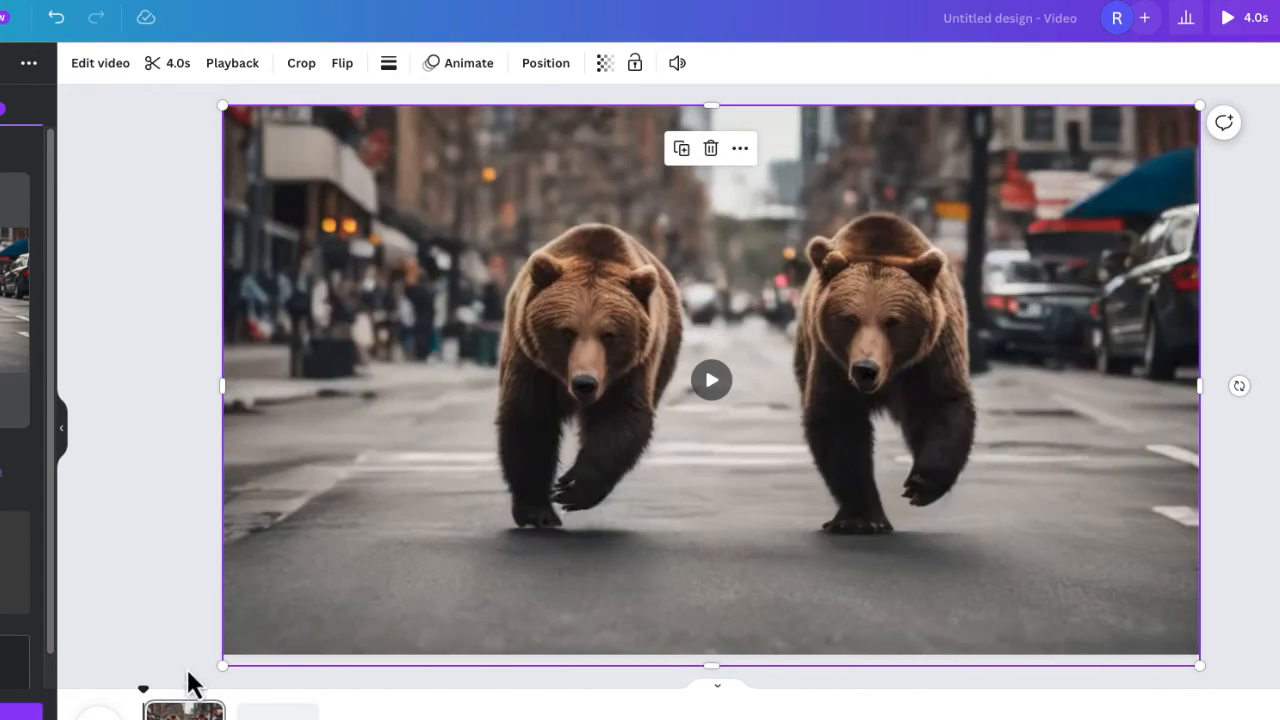
pyautogui.click(711, 380)
pyautogui.write('A dancing scene from Star Wars')
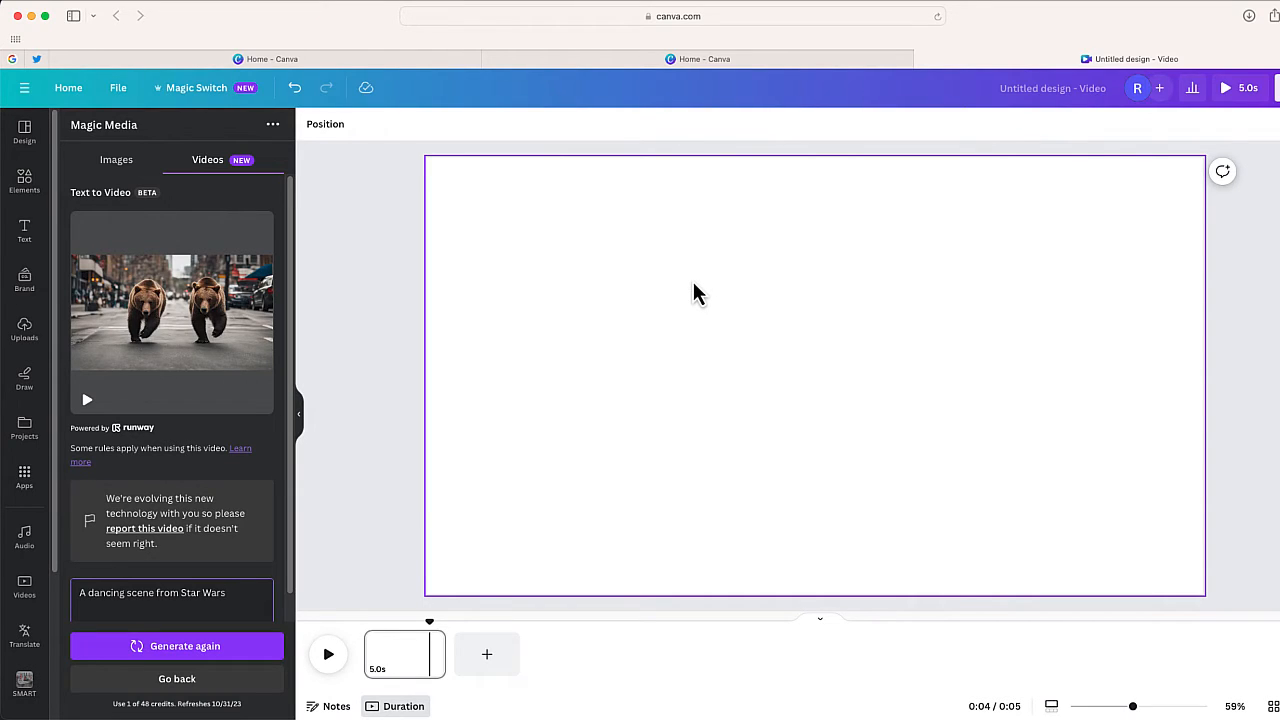
# Generate a video from 'A dancing scene from Star Wars', which gets a policy warning
pyautogui.click(177, 646)
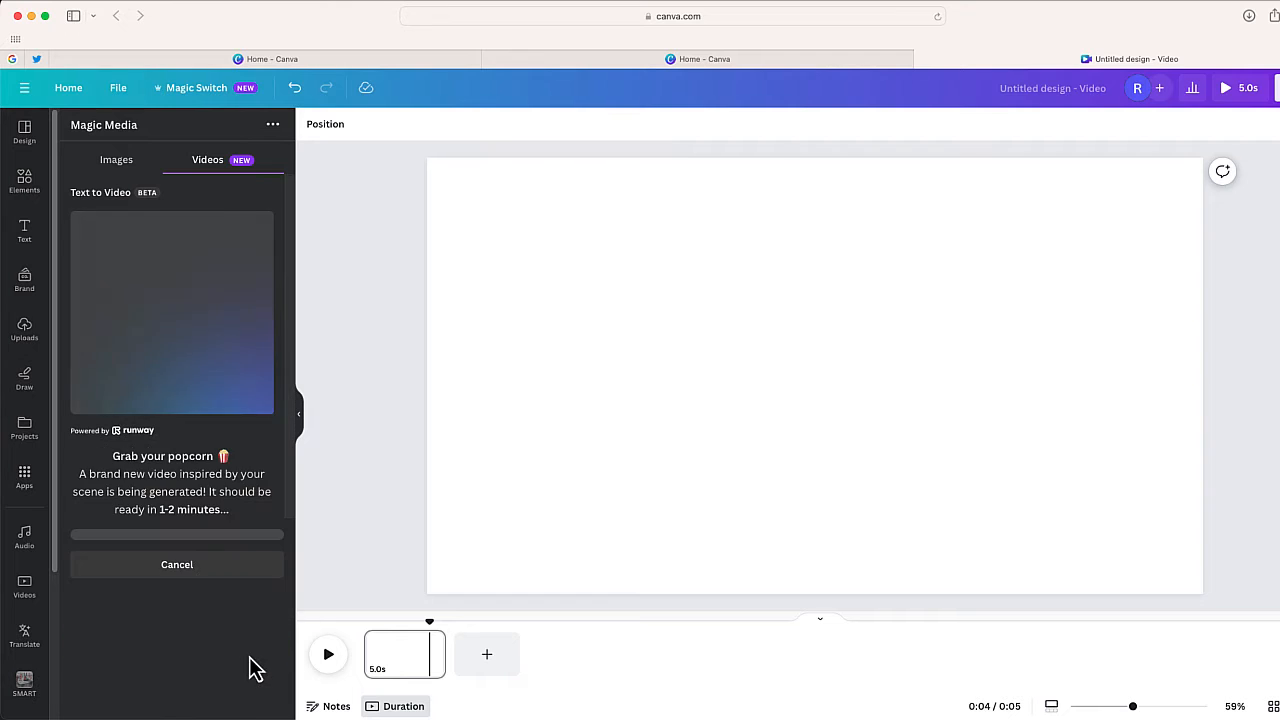
pyautogui.click(177, 564)
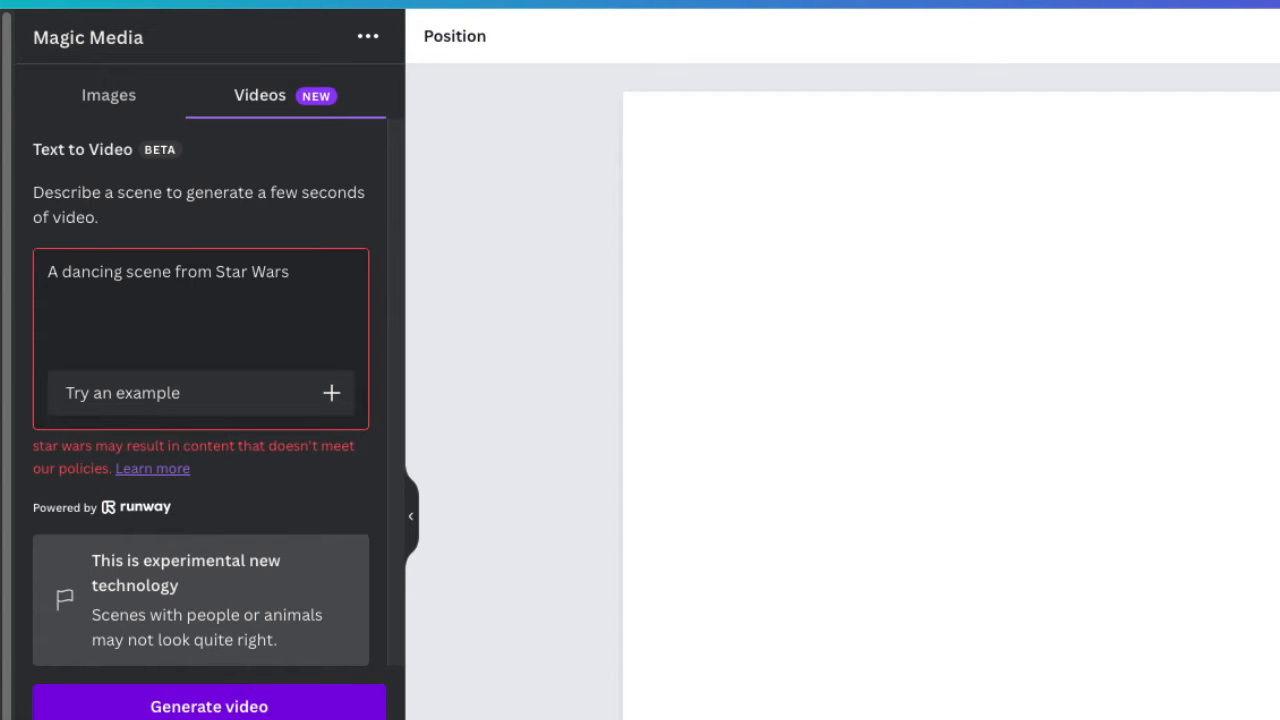
# Add the clip for 'A waterfall in the middle of an urban city' and enlarge it to fill the slide
pyautogui.write('A waterfall in the middle of an urban city')
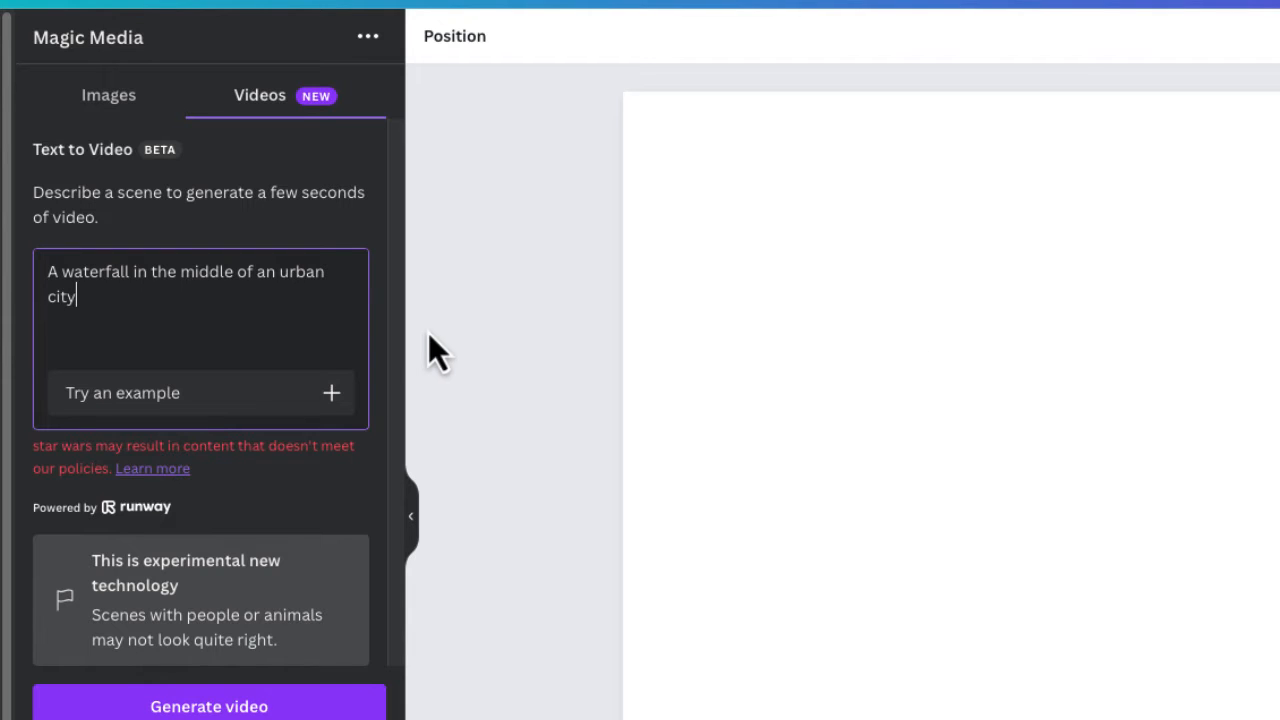
pyautogui.moveTo(320, 525)
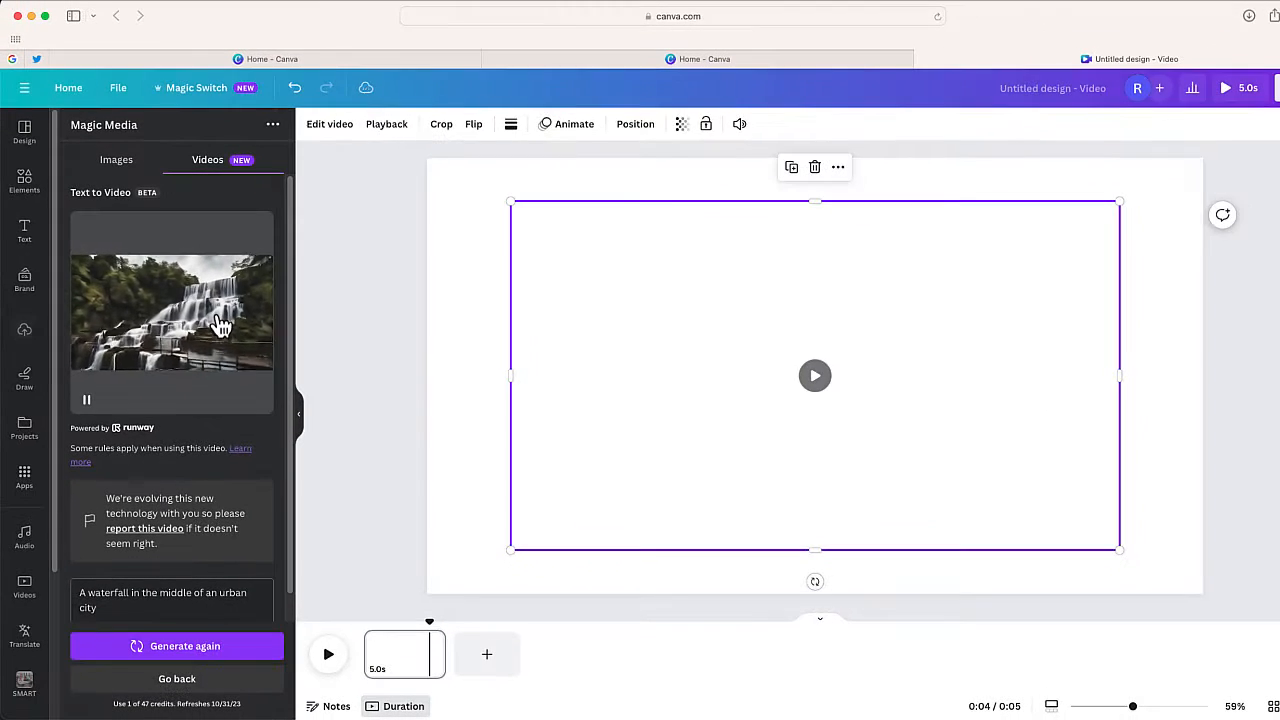
pyautogui.click(171, 313)
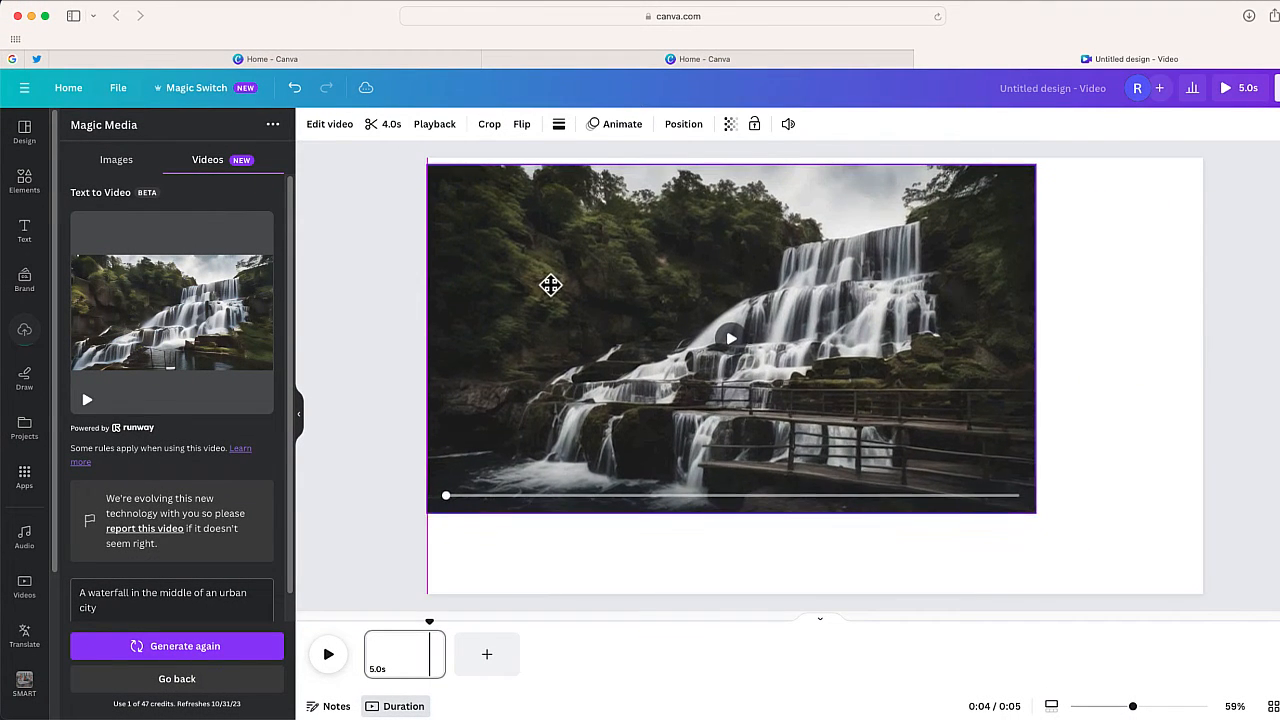
pyautogui.moveTo(1035, 512); pyautogui.dragTo(1135, 562)
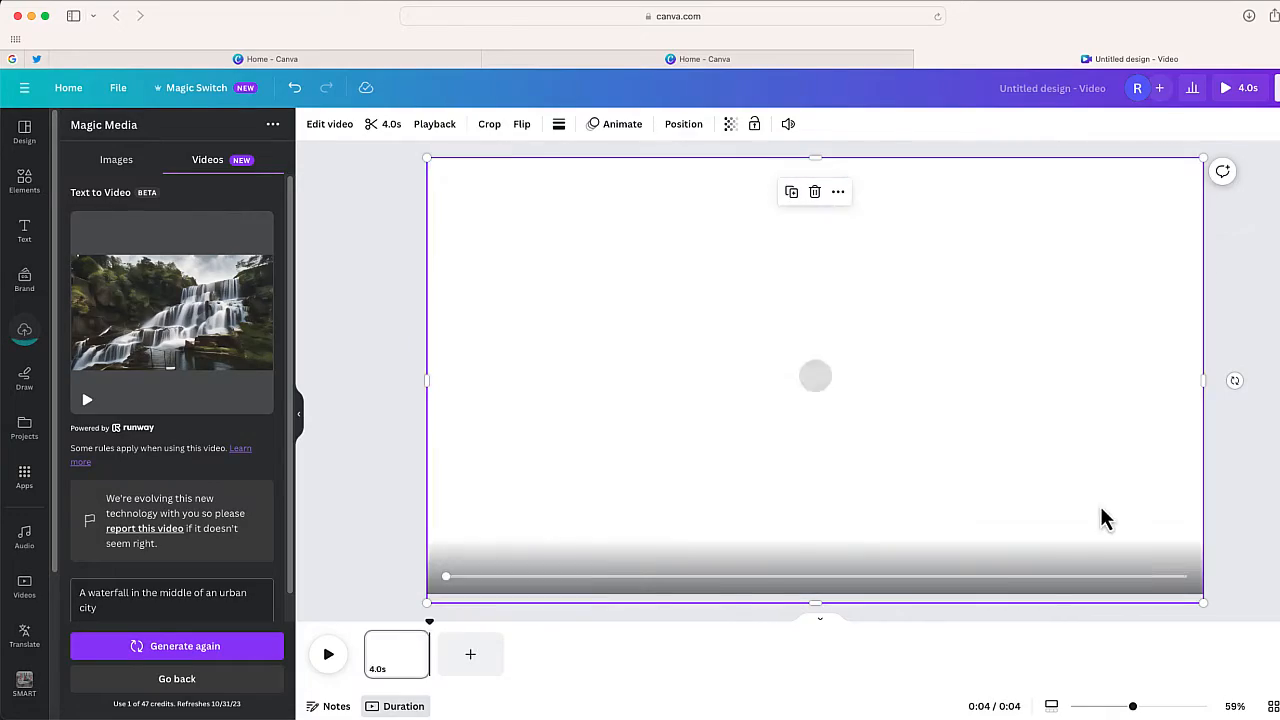
# Select the full-size waterfall clip and preview it twice
pyautogui.click(815, 375)
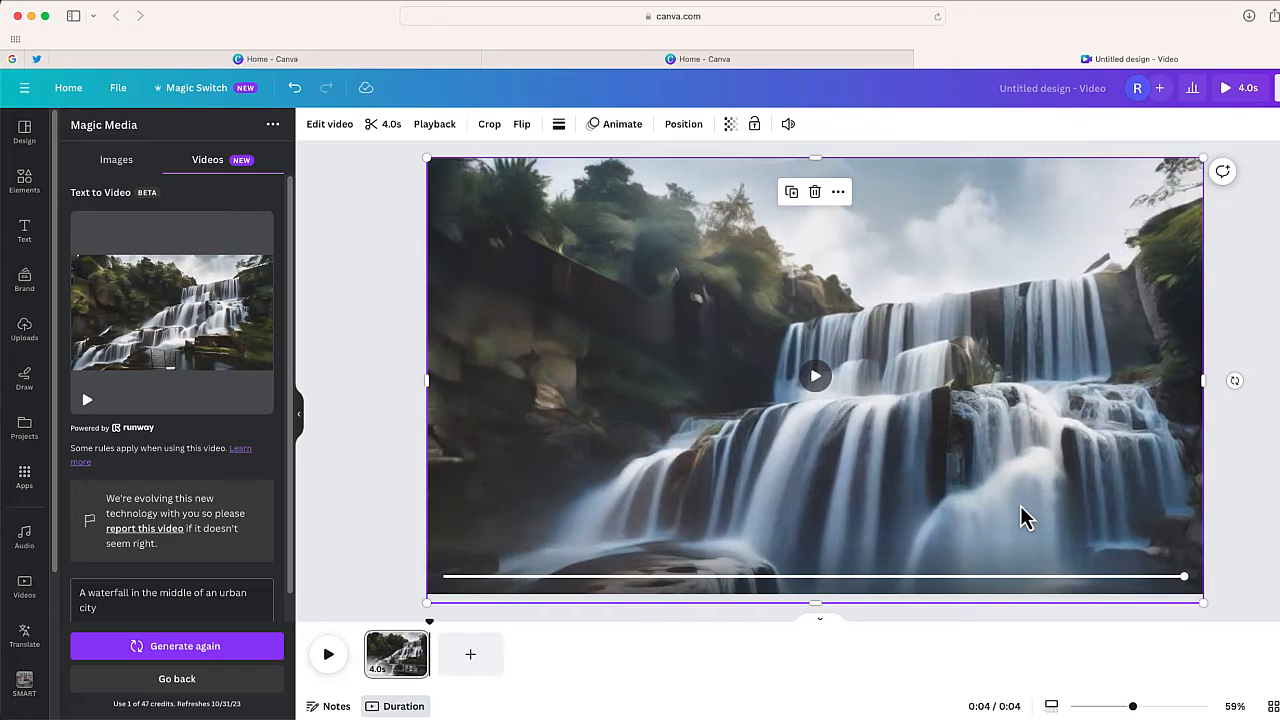
pyautogui.click(815, 376)
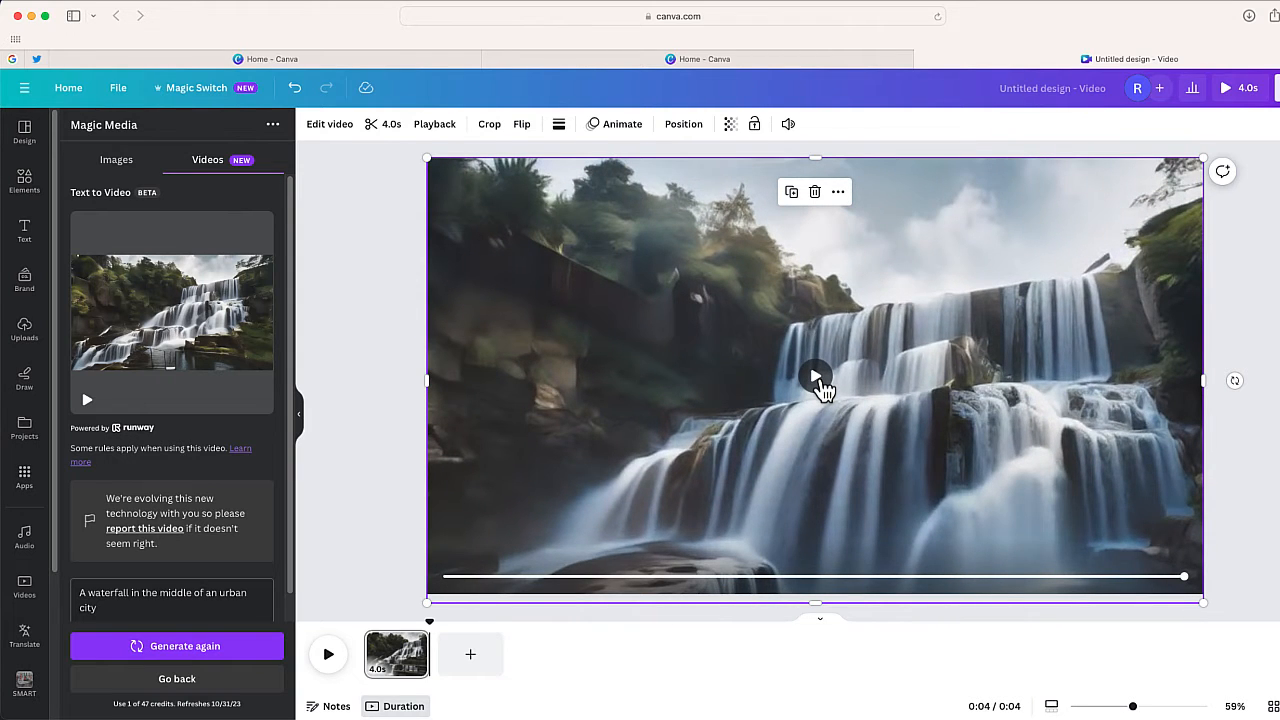
pyautogui.click(815, 378)
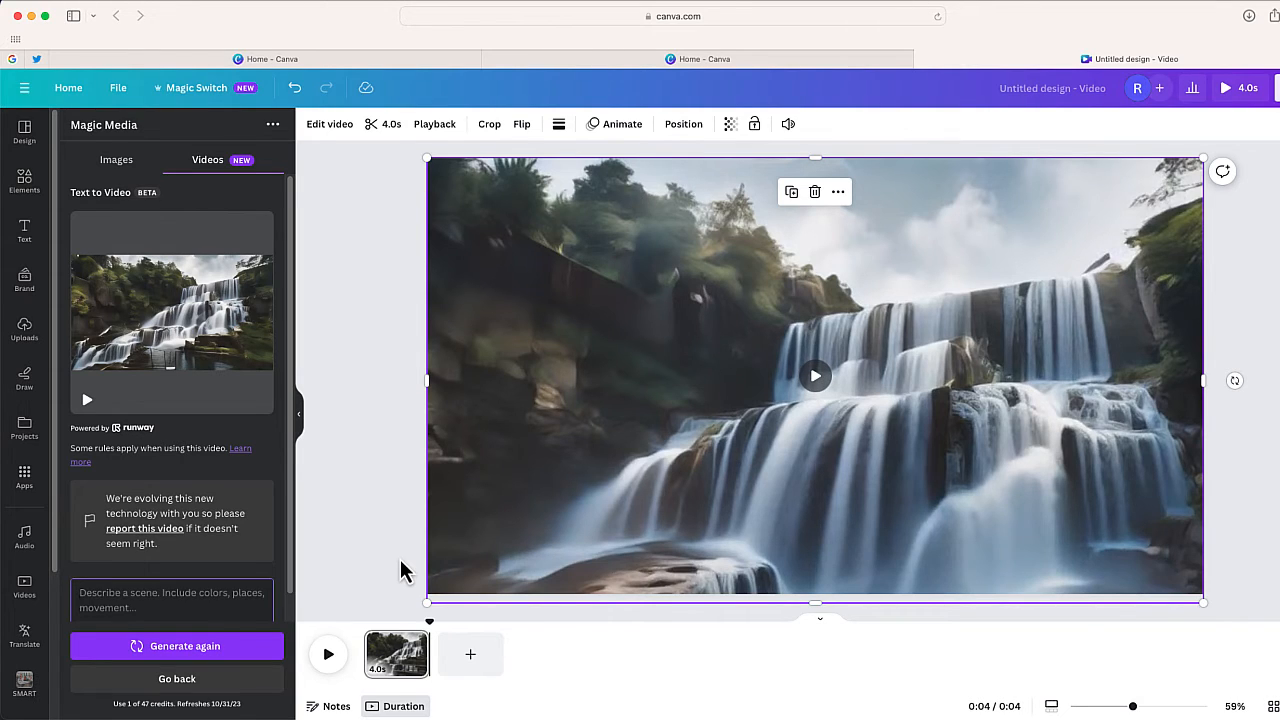
# Generate 'A psychedelic render of dream sequence' and enlarge the clip across the slide
pyautogui.write('A psychedelic render of dream sequence')
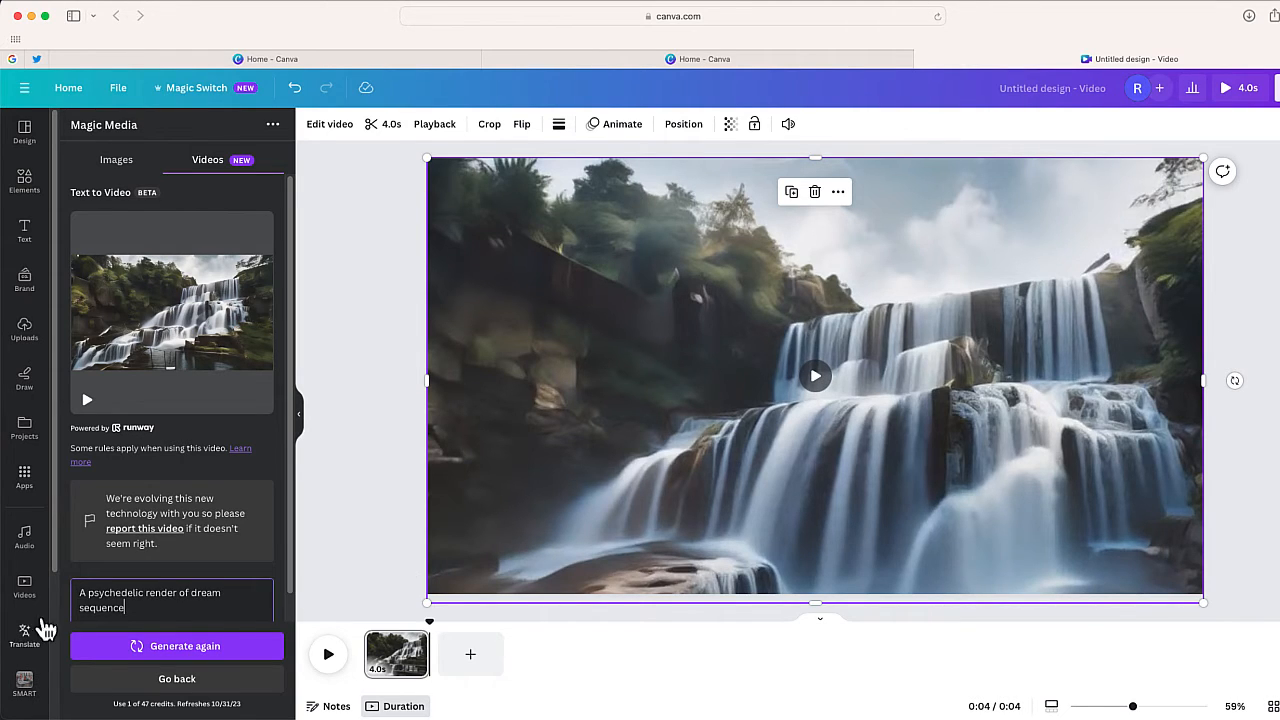
pyautogui.click(176, 645)
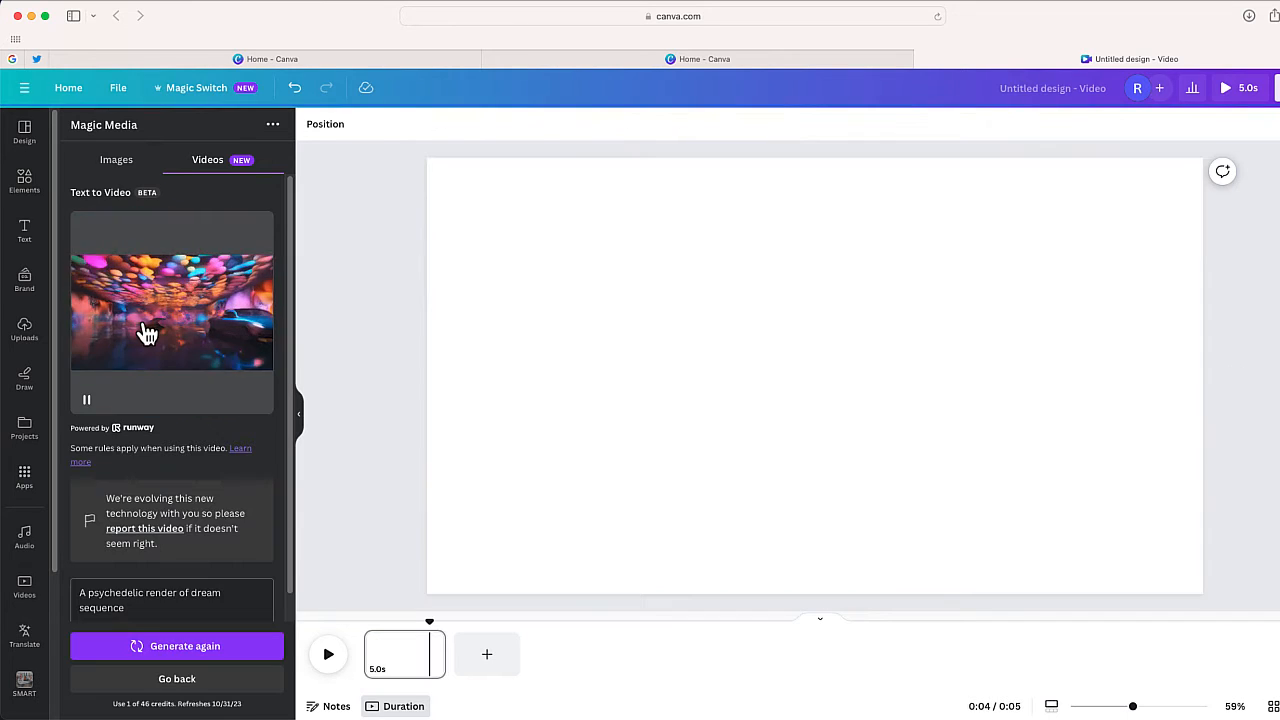
pyautogui.click(171, 314)
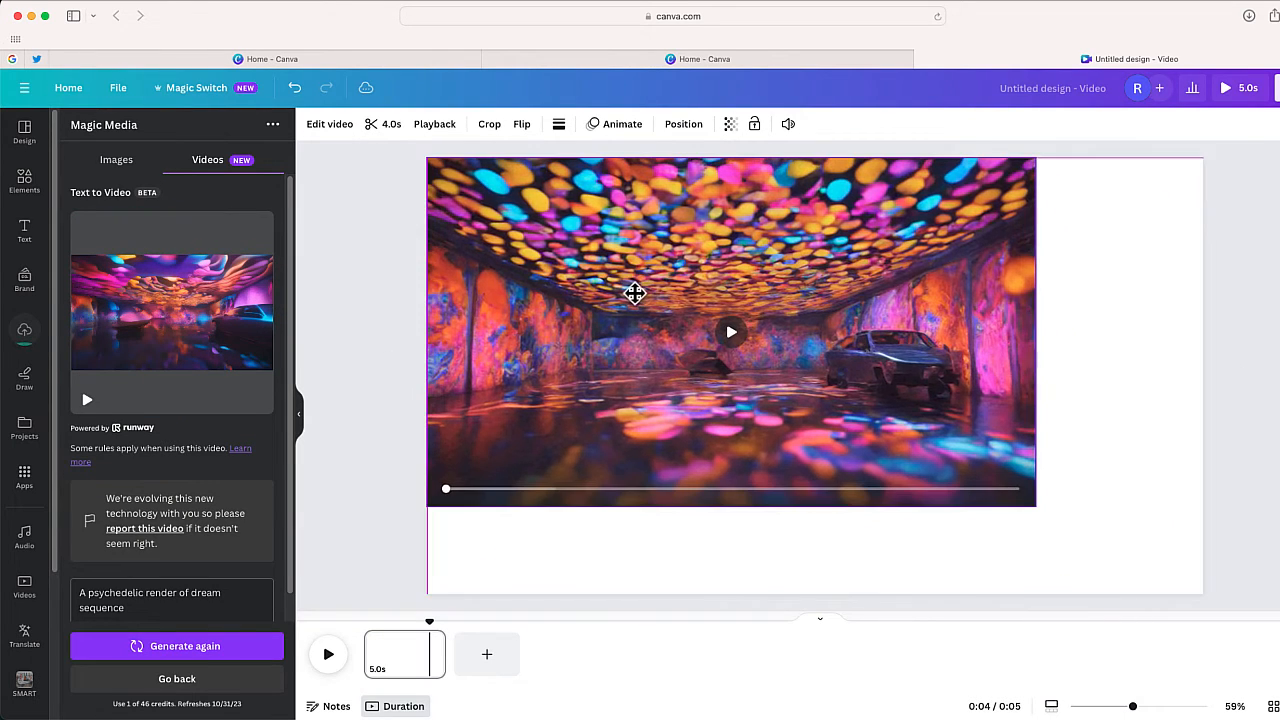
pyautogui.moveTo(1035, 508); pyautogui.dragTo(1177, 588)
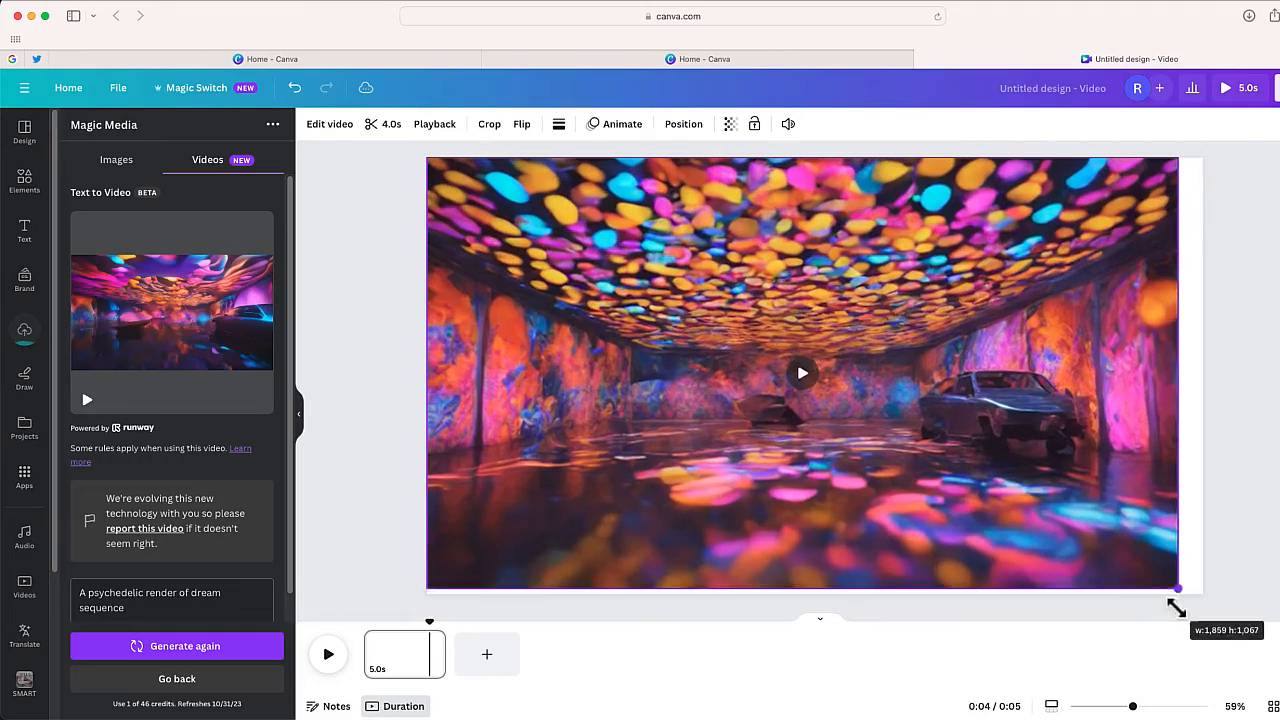
# Select the psychedelic clip, then play and stop it twice
pyautogui.click(802, 373)
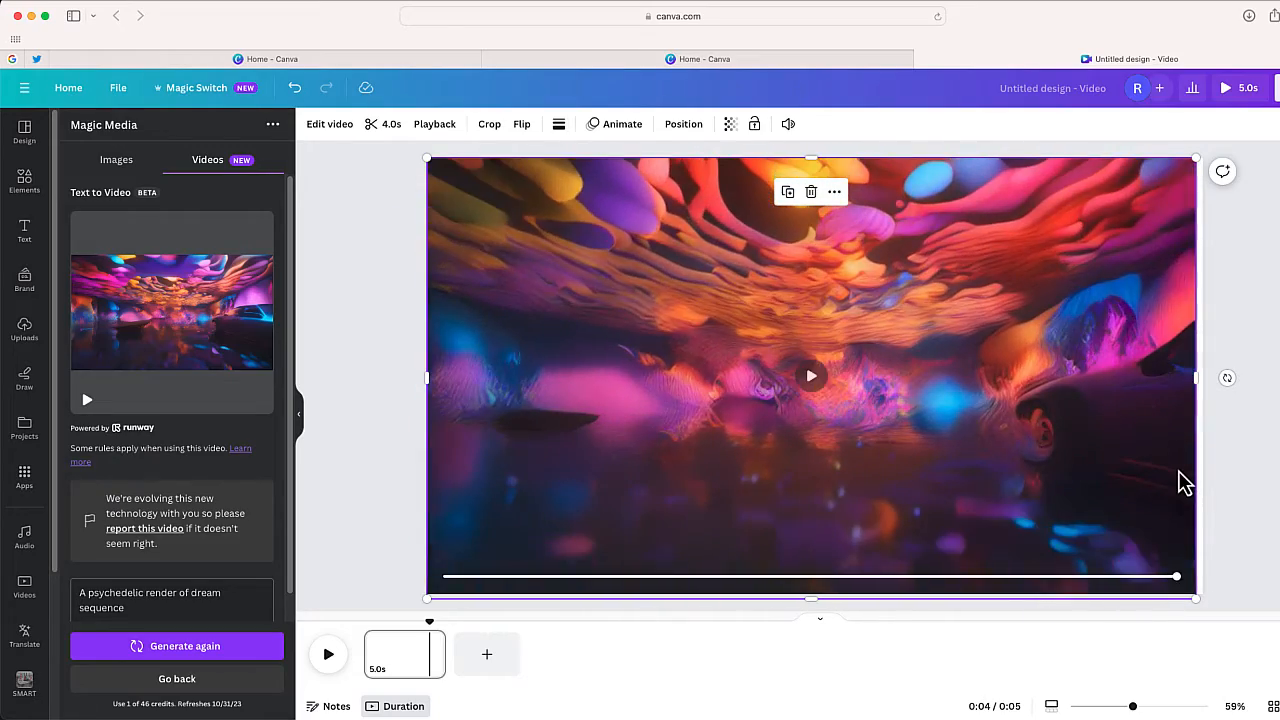
pyautogui.click(811, 376)
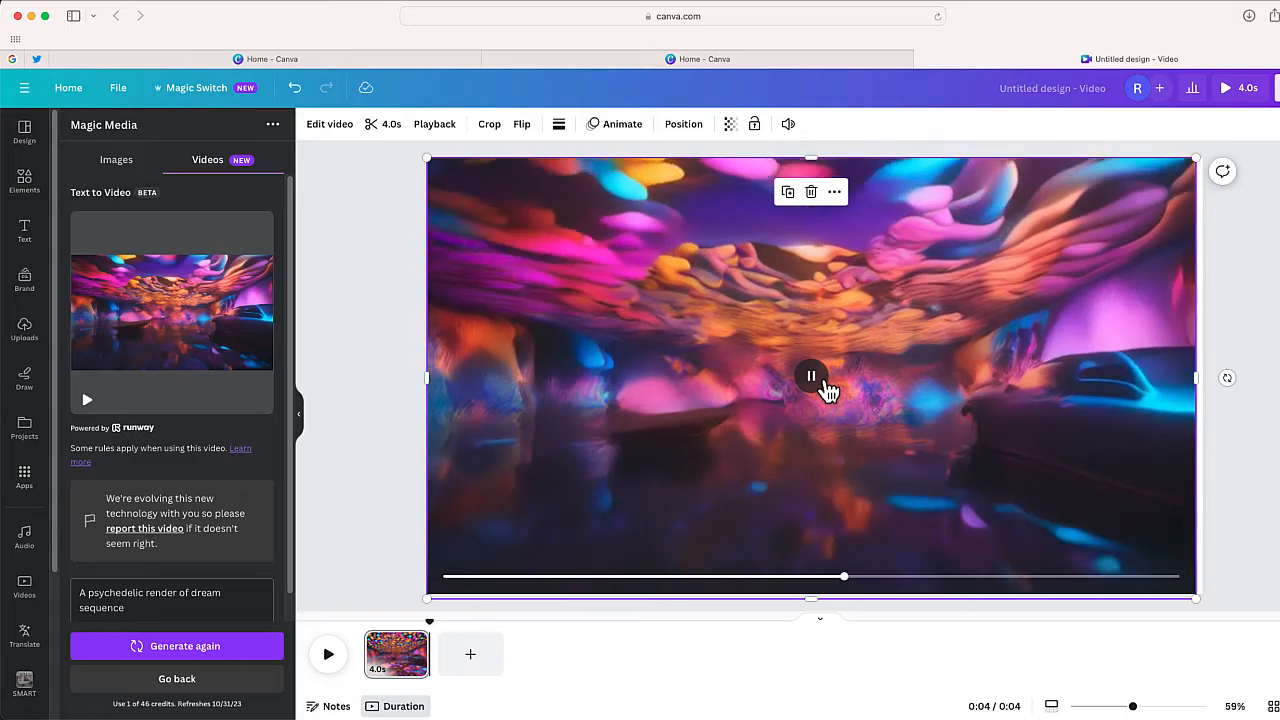
pyautogui.click(811, 375)
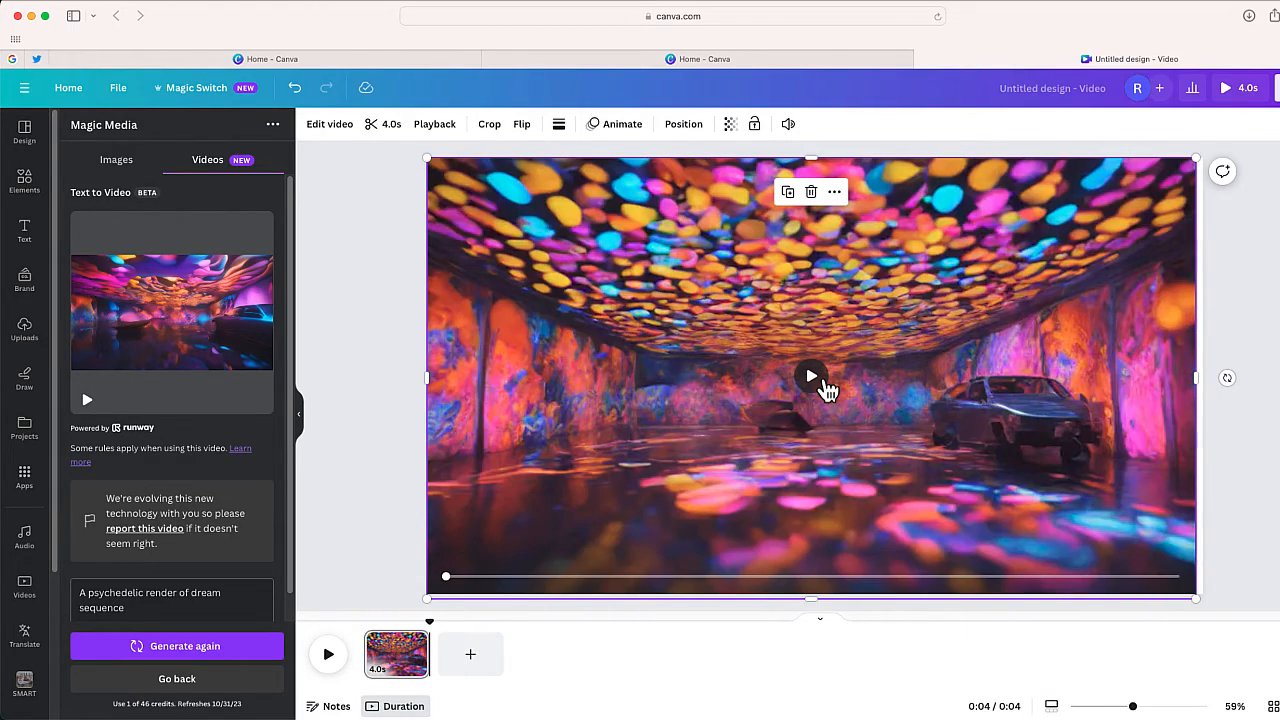
pyautogui.click(811, 375)
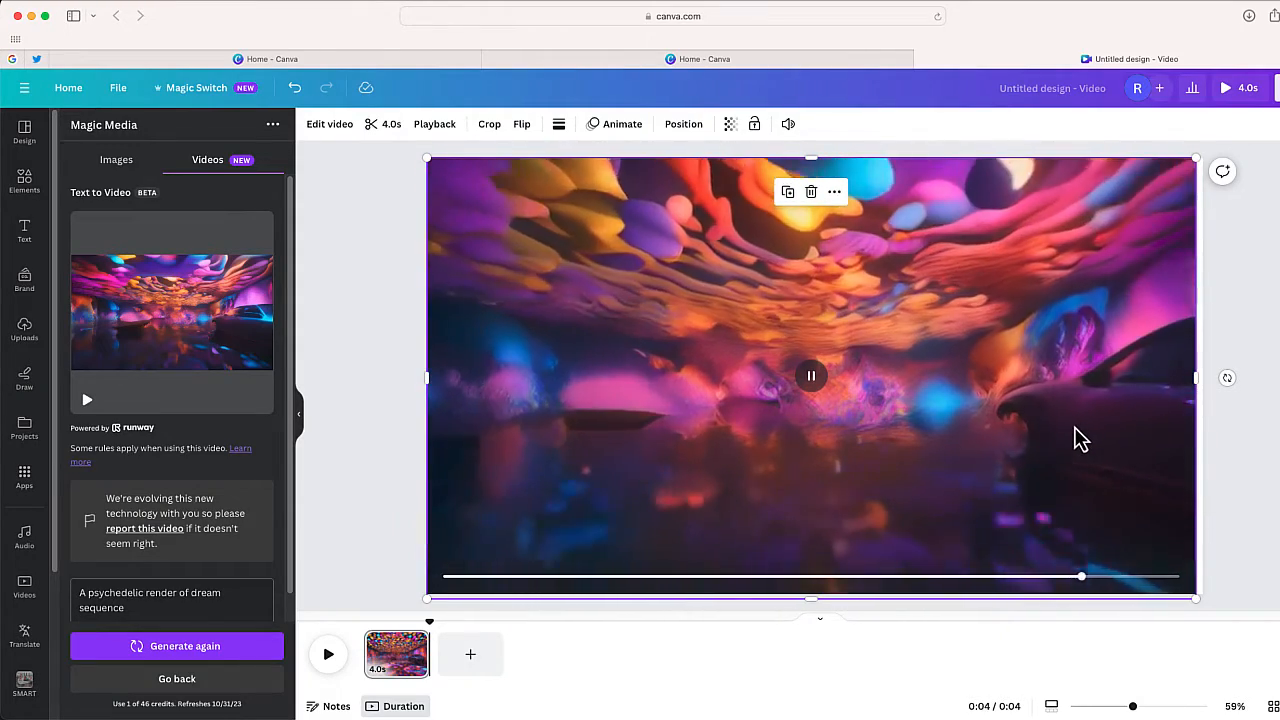
pyautogui.click(811, 376)
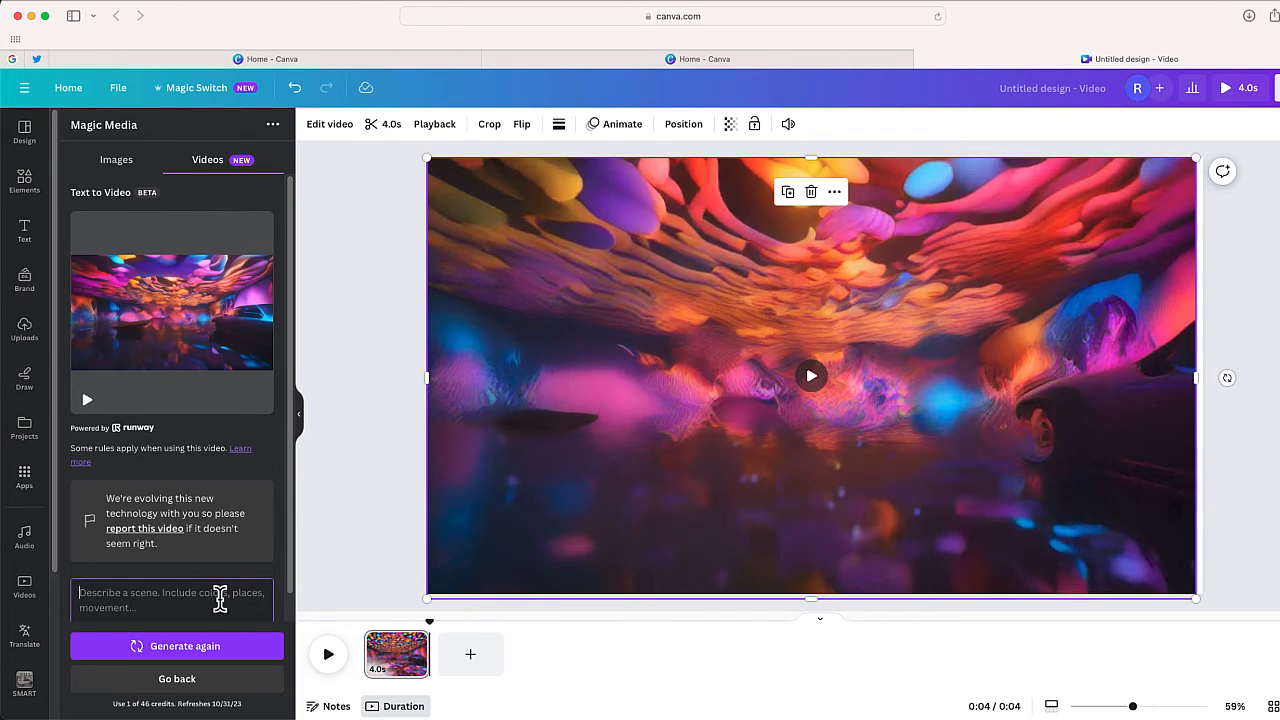
# Generate 'A volcano with purple lava' and stretch the clip to fill the slide
pyautogui.write('A volcano with purple lava')
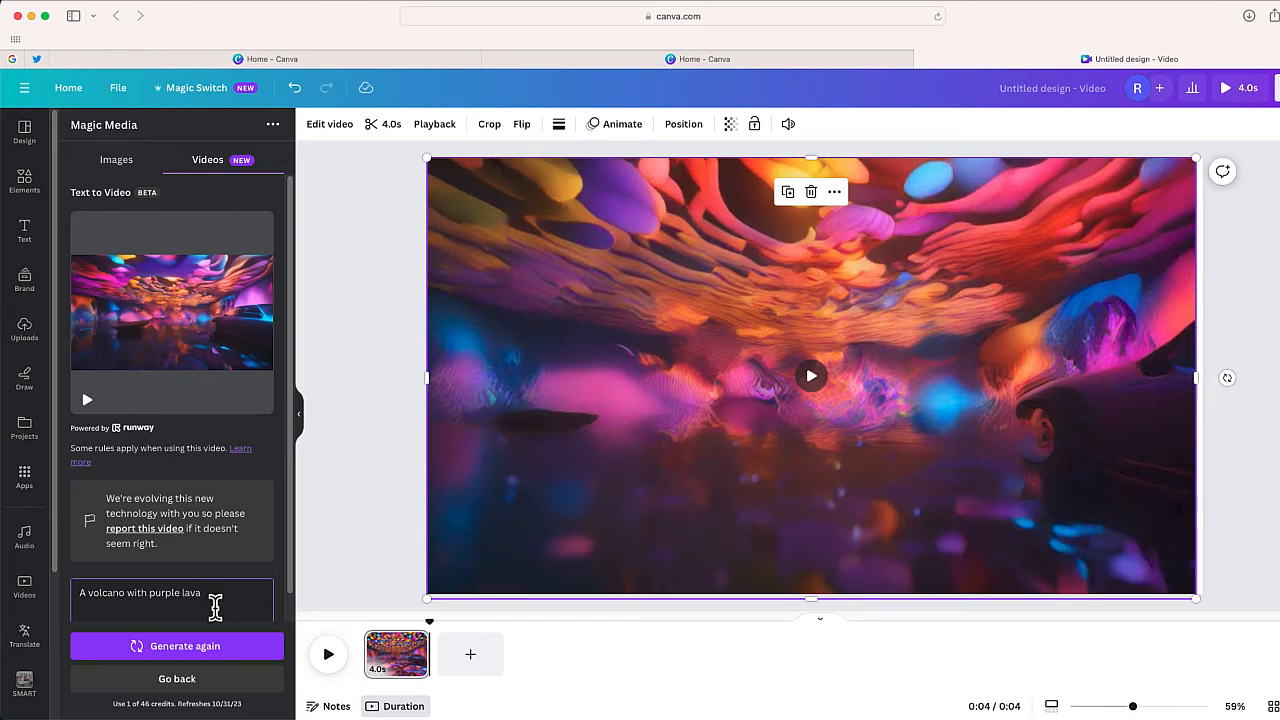
pyautogui.moveTo(218, 646)
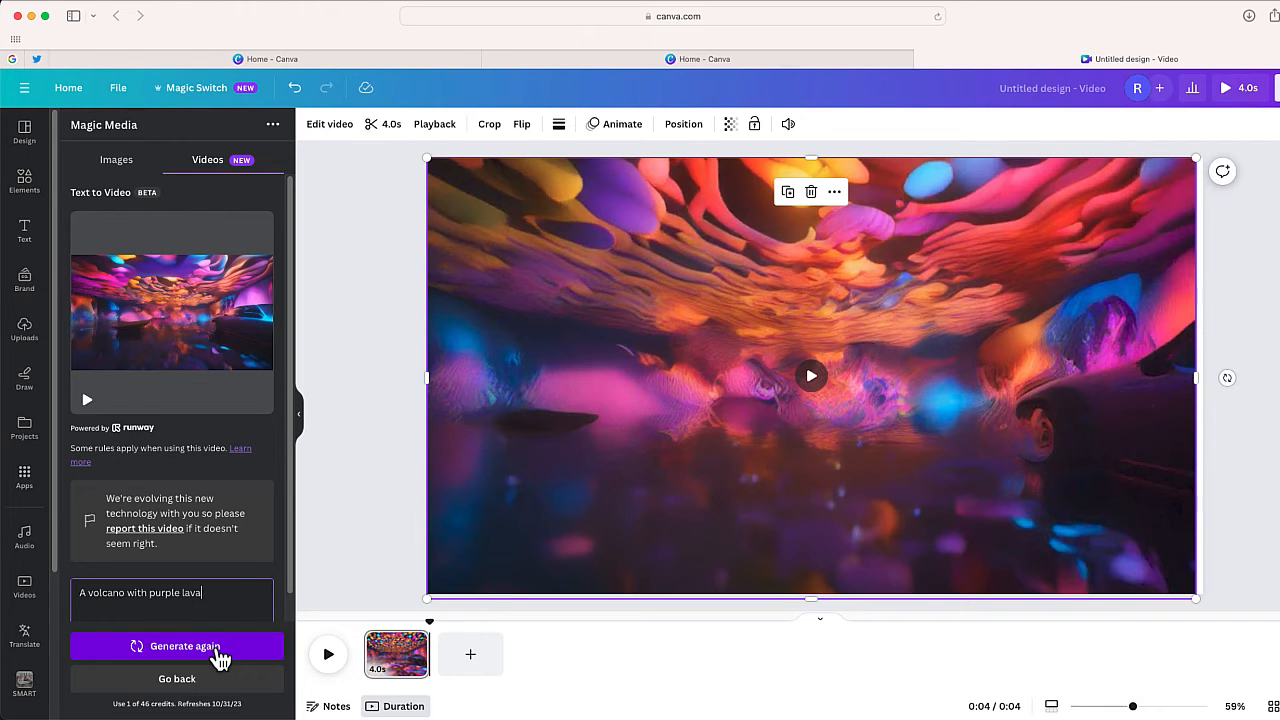
pyautogui.click(177, 645)
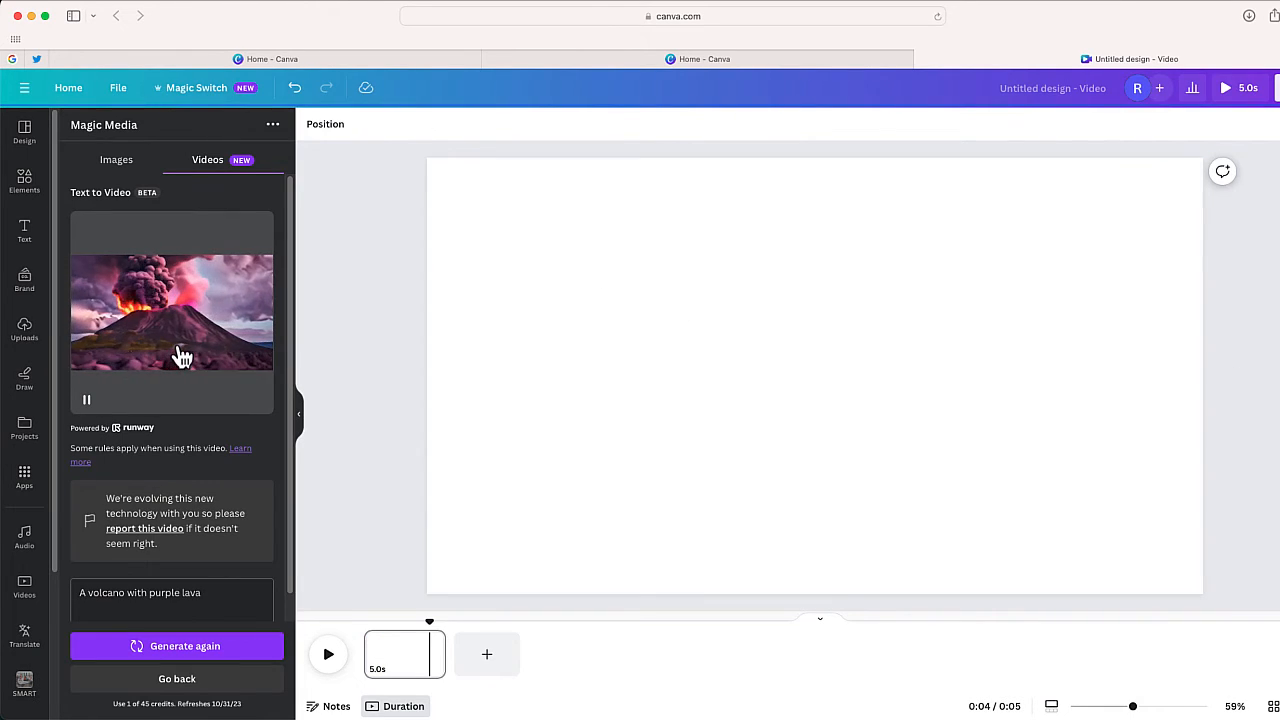
pyautogui.click(171, 313)
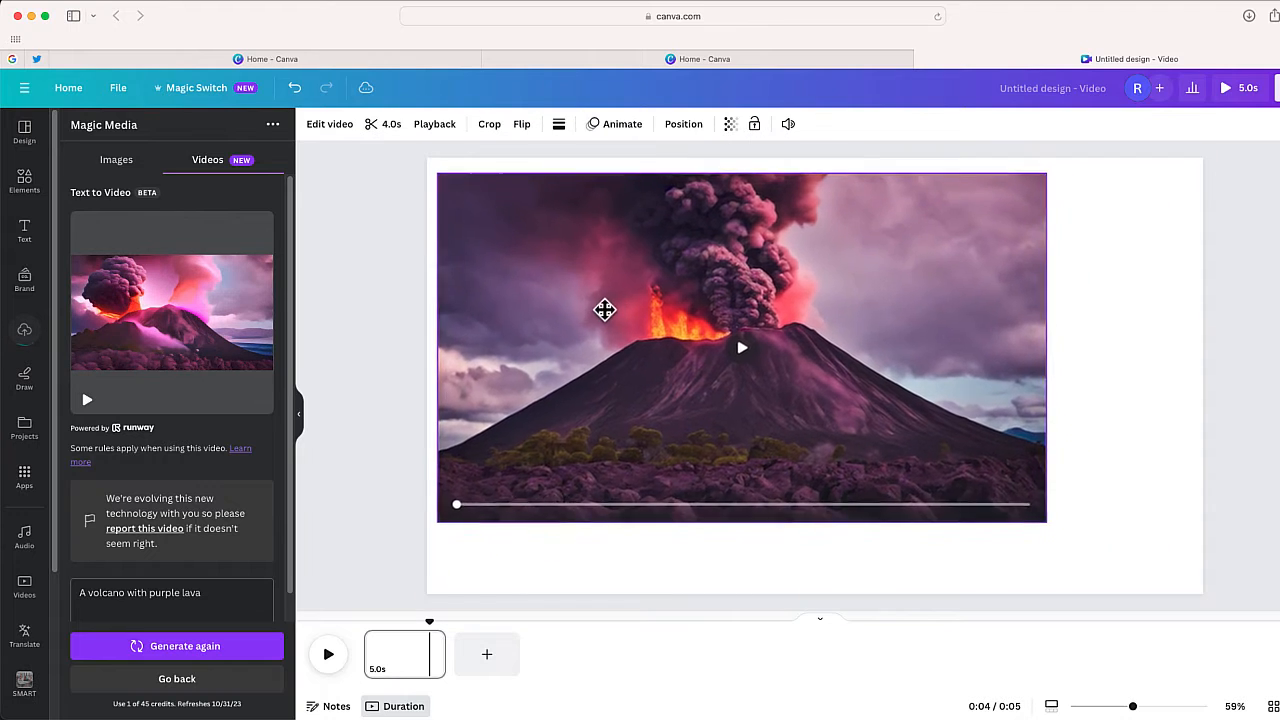
pyautogui.click(740, 347)
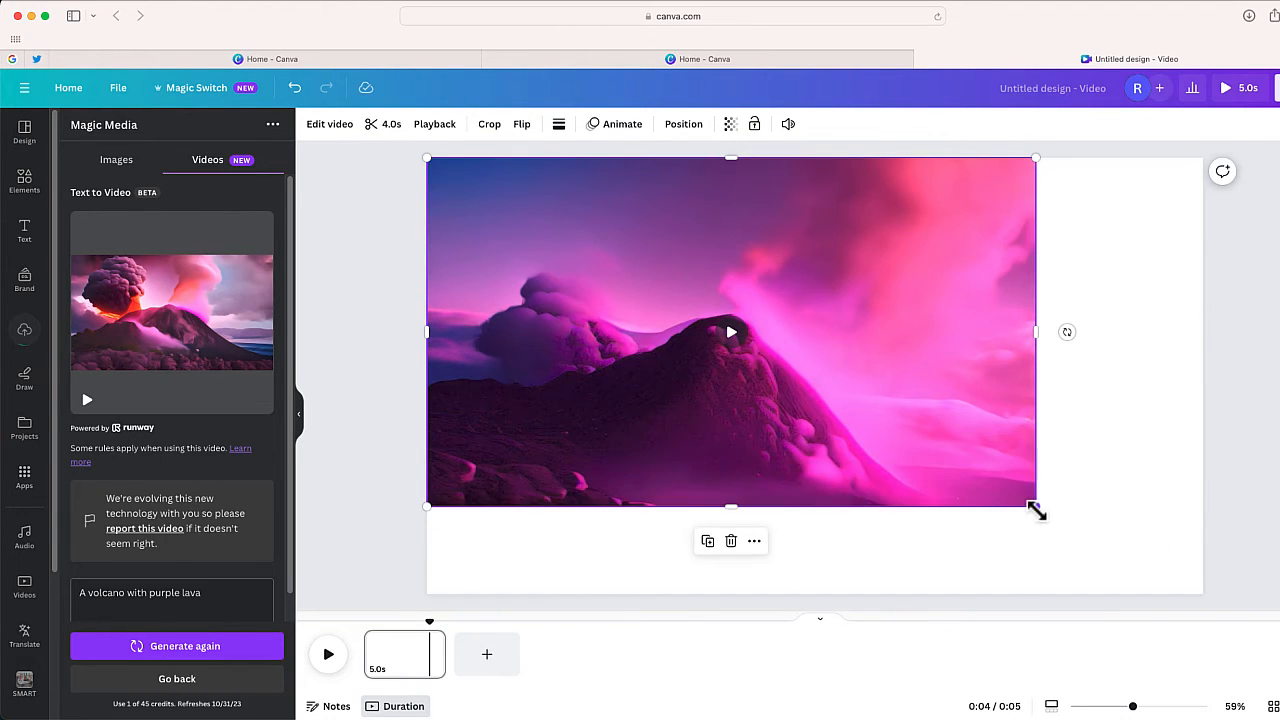
pyautogui.moveTo(1035, 507); pyautogui.dragTo(1203, 602)
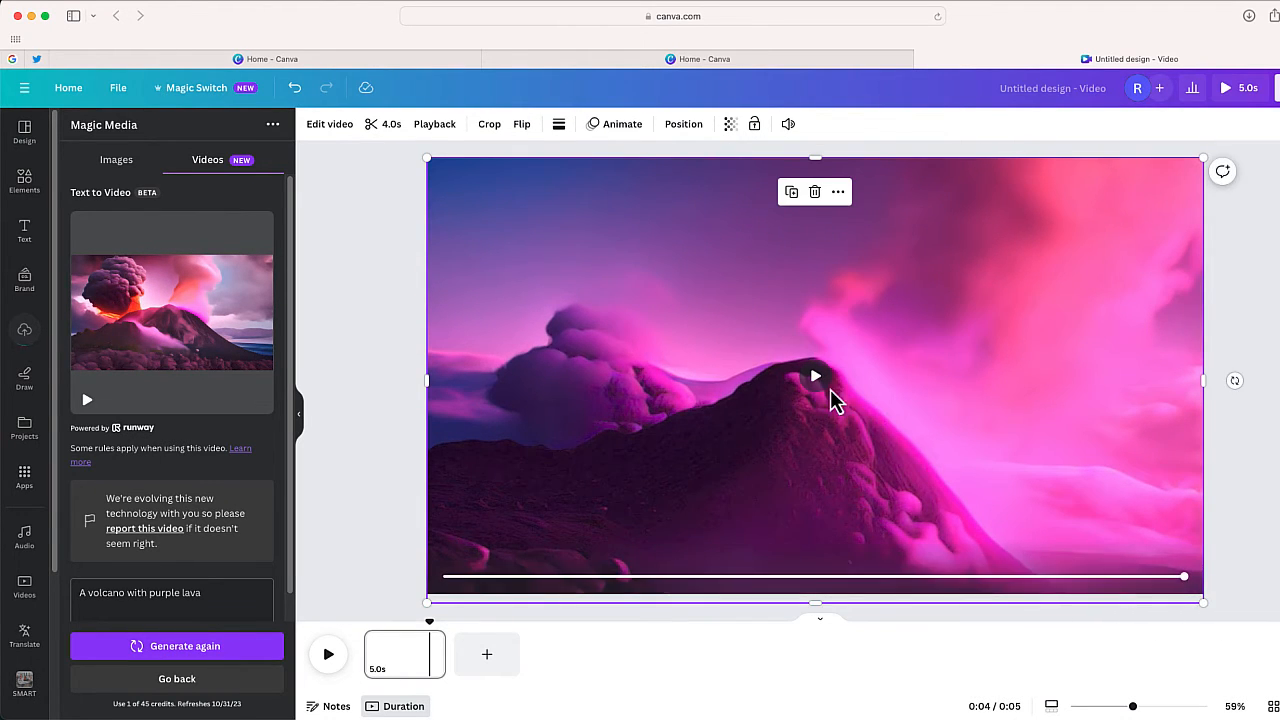
# Preview the full-size volcano clip on the canvas
pyautogui.click(815, 376)
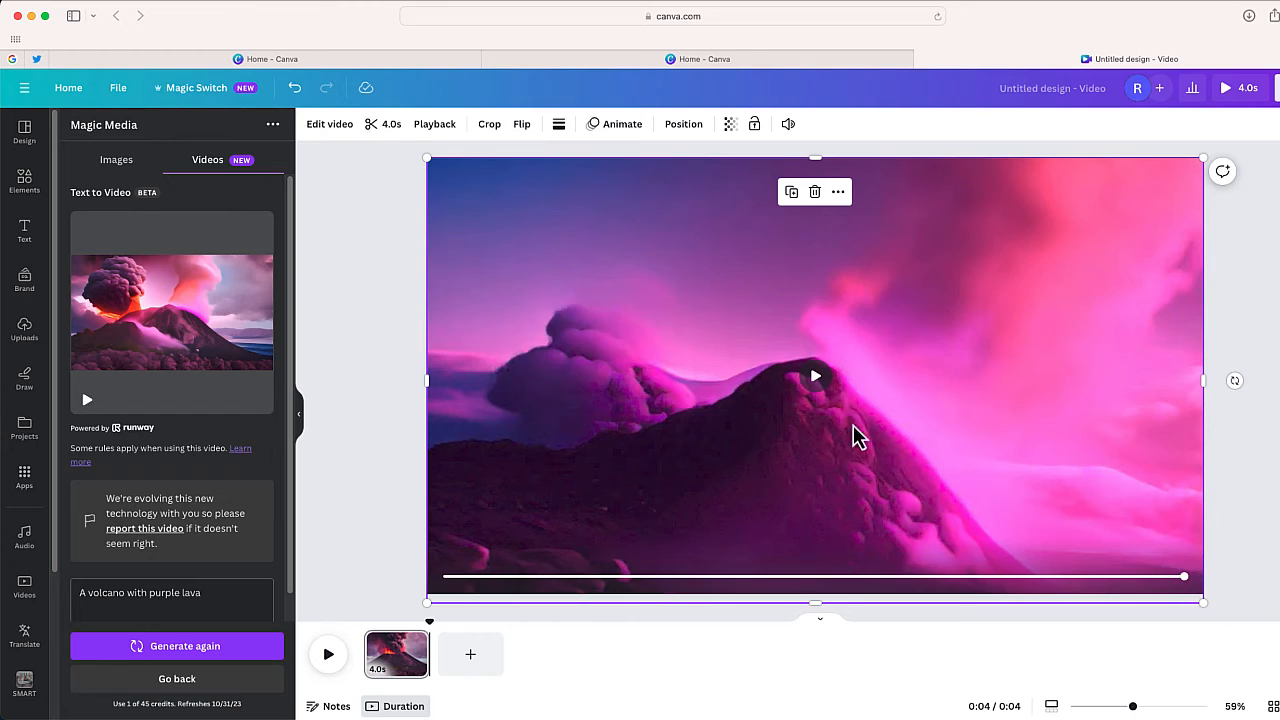
pyautogui.click(815, 376)
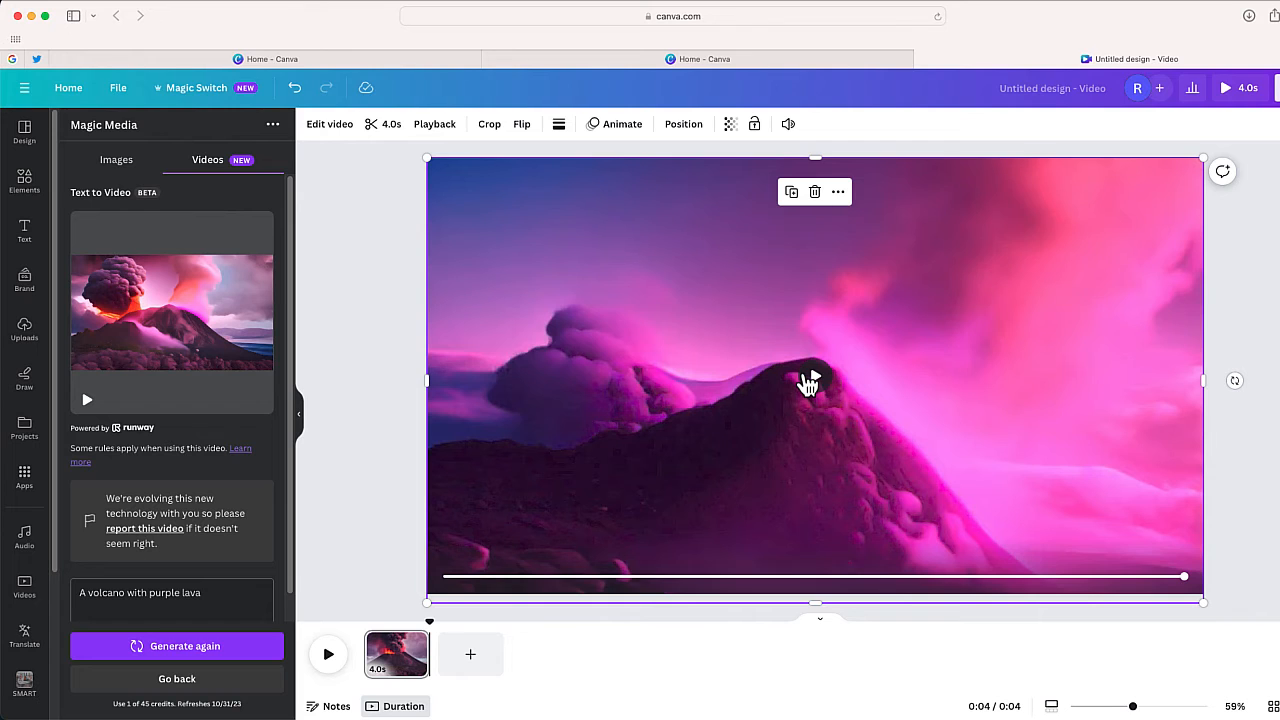
pyautogui.click(814, 377)
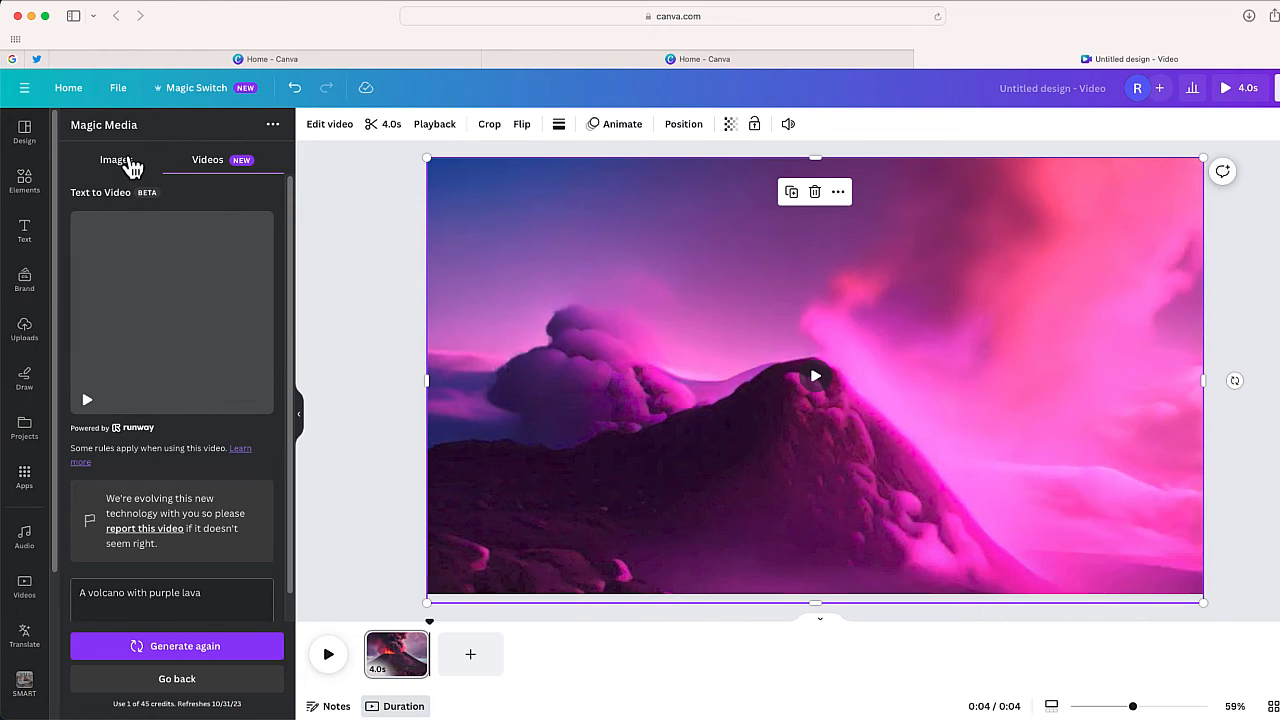
pyautogui.click(114, 160)
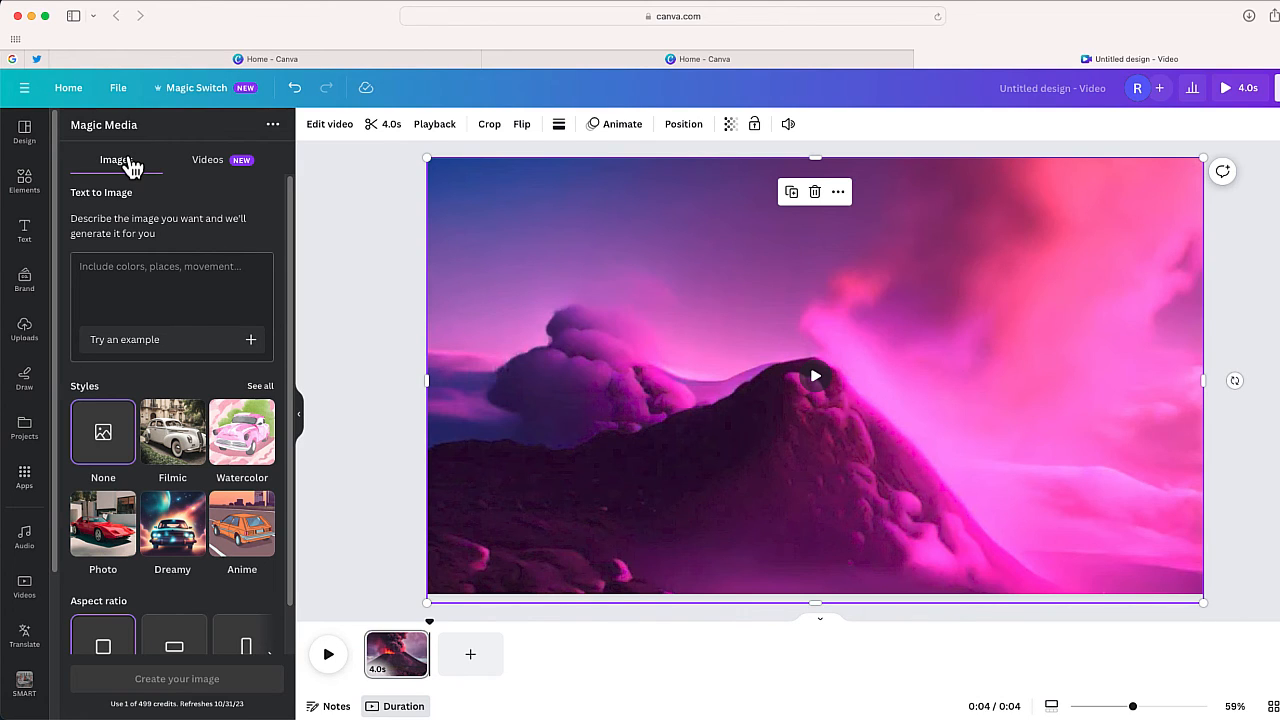
pyautogui.moveTo(235, 168)
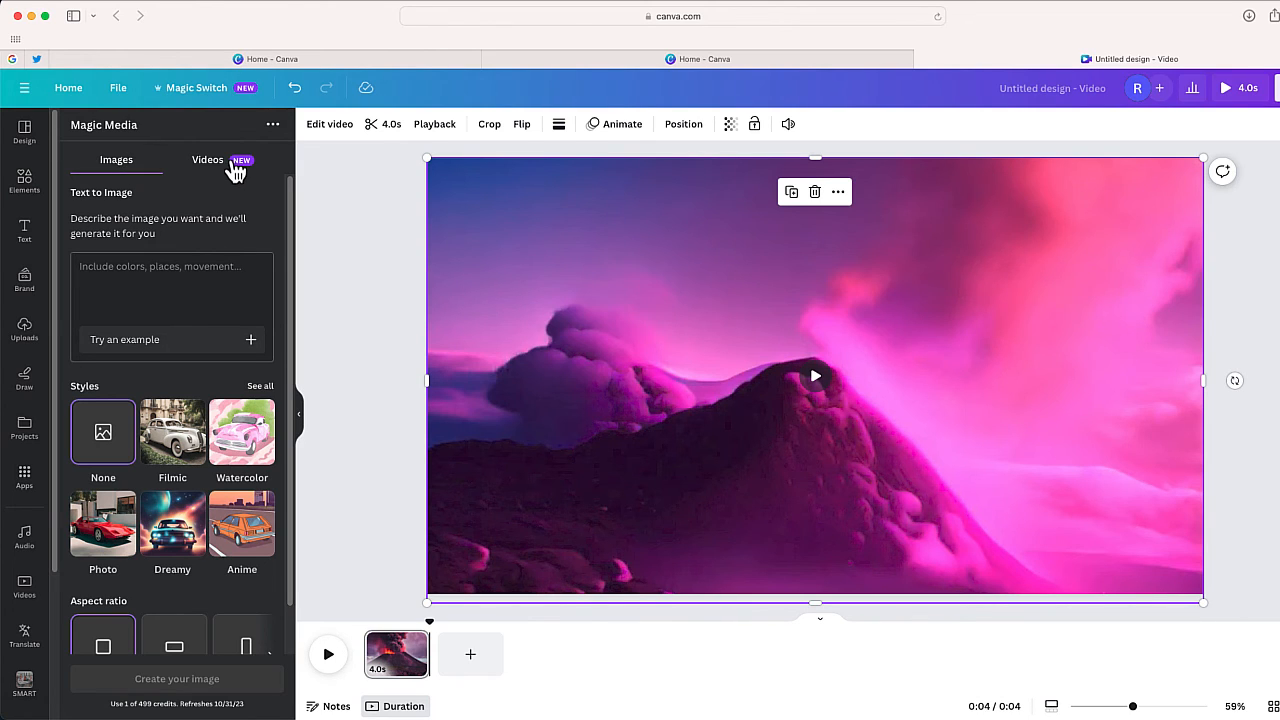
pyautogui.click(207, 160)
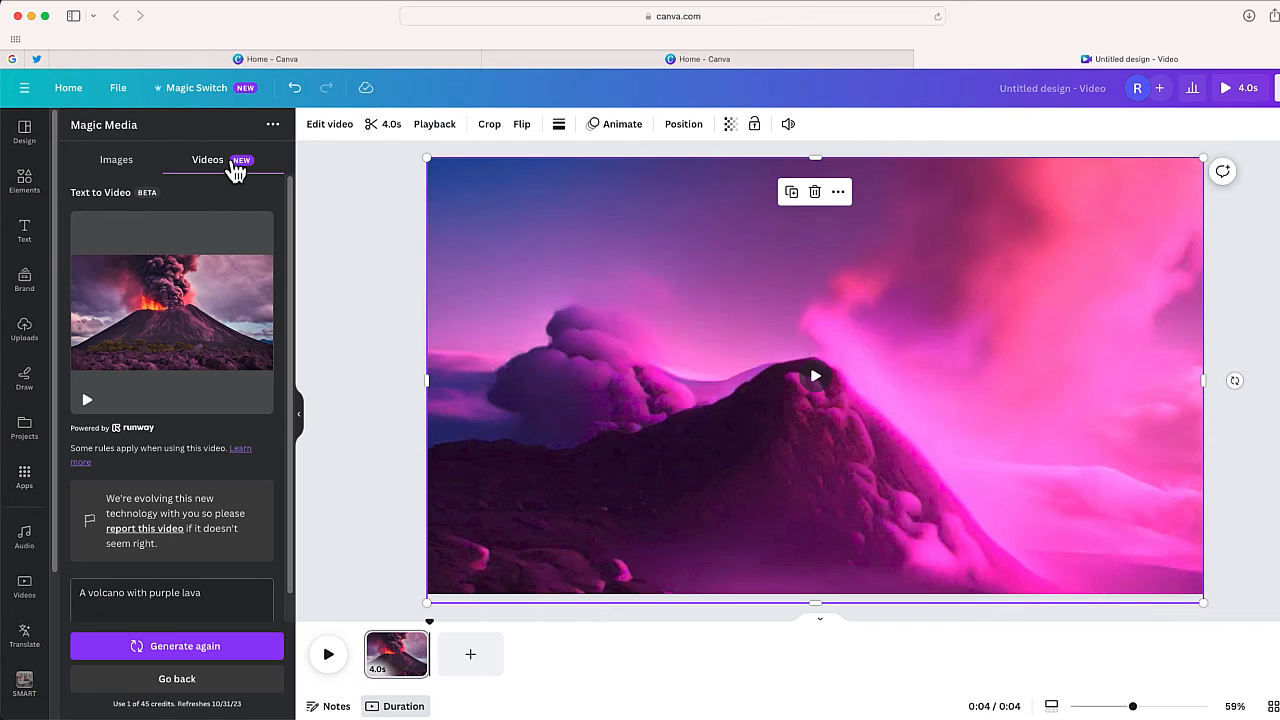